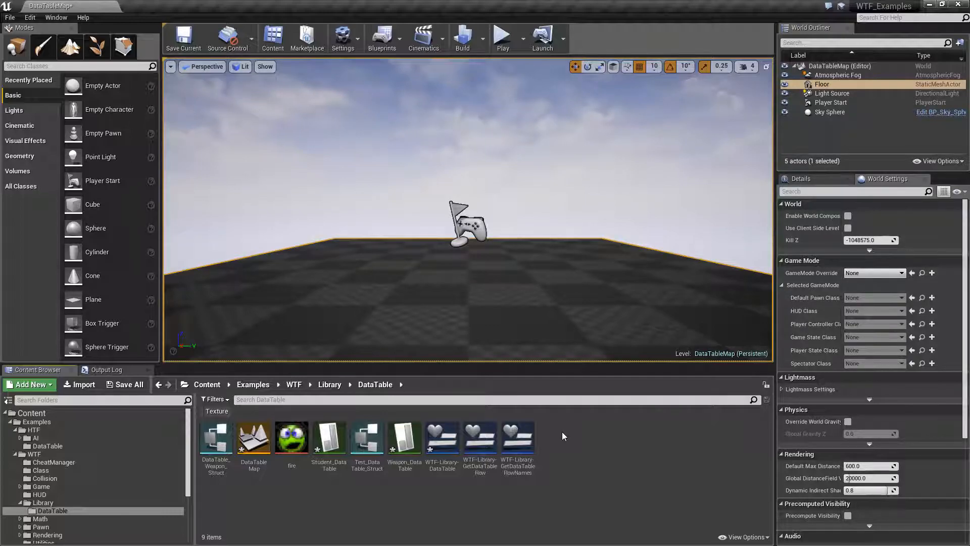
mouse_move(553, 440)
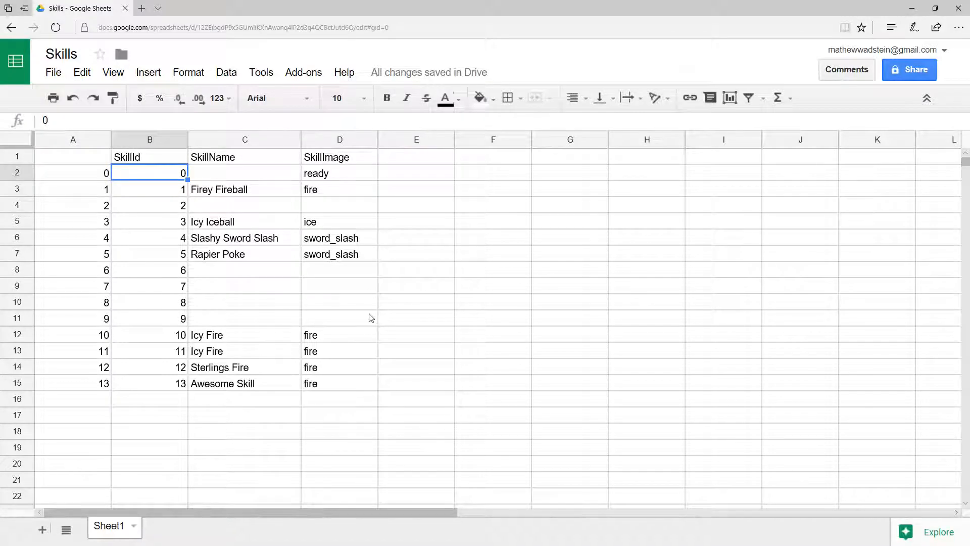
mouse_move(345, 326)
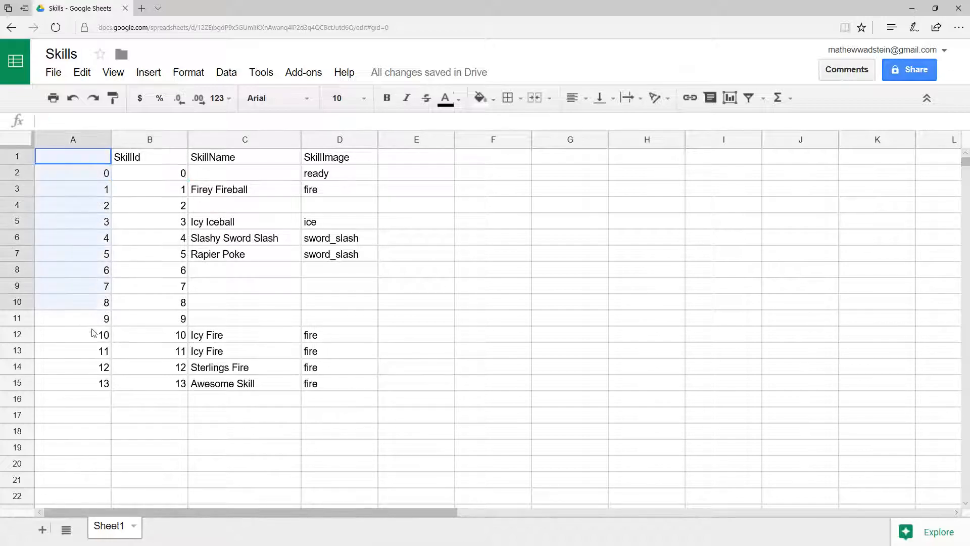
Step: Check the SkillId and SkillImage headers, then download the current sheet as CSV via File > Download as
click(149, 156)
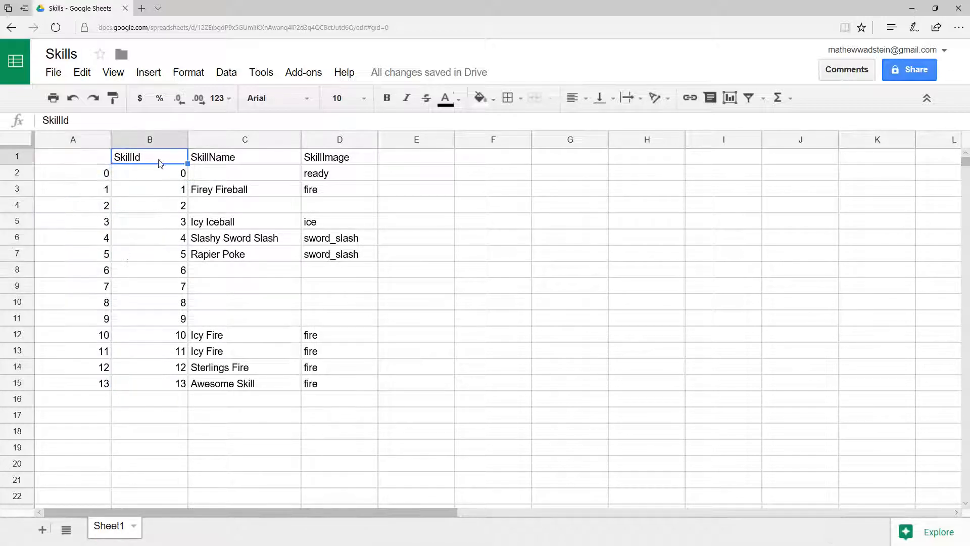
click(340, 157)
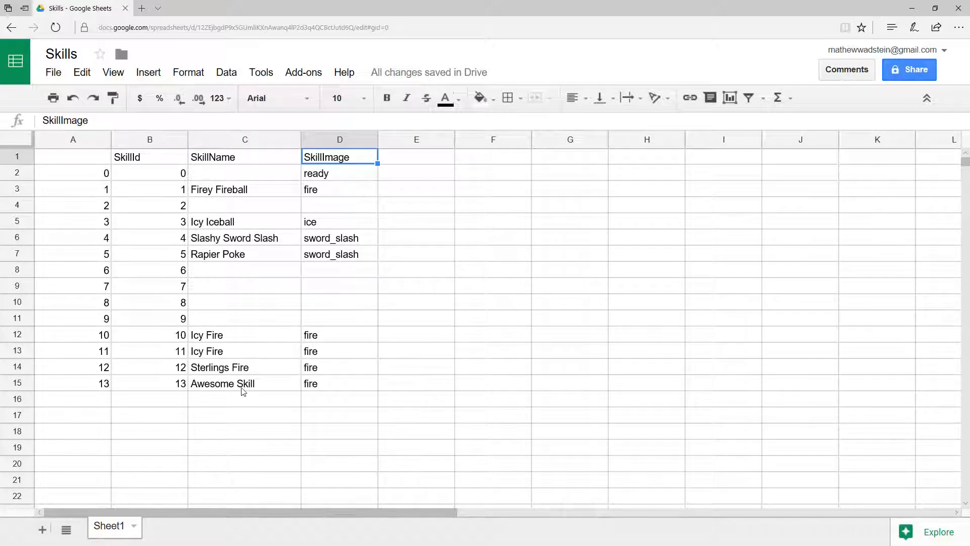
click(54, 72)
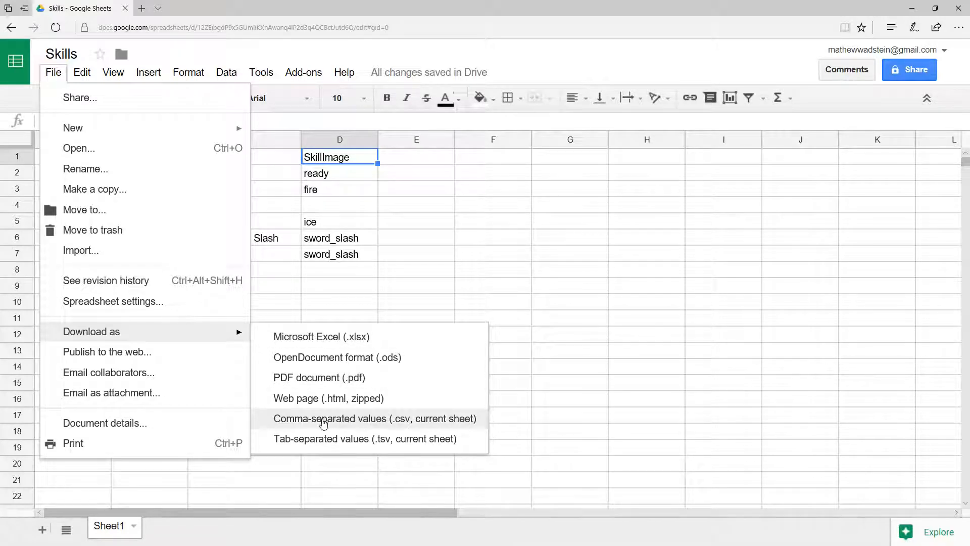
click(373, 418)
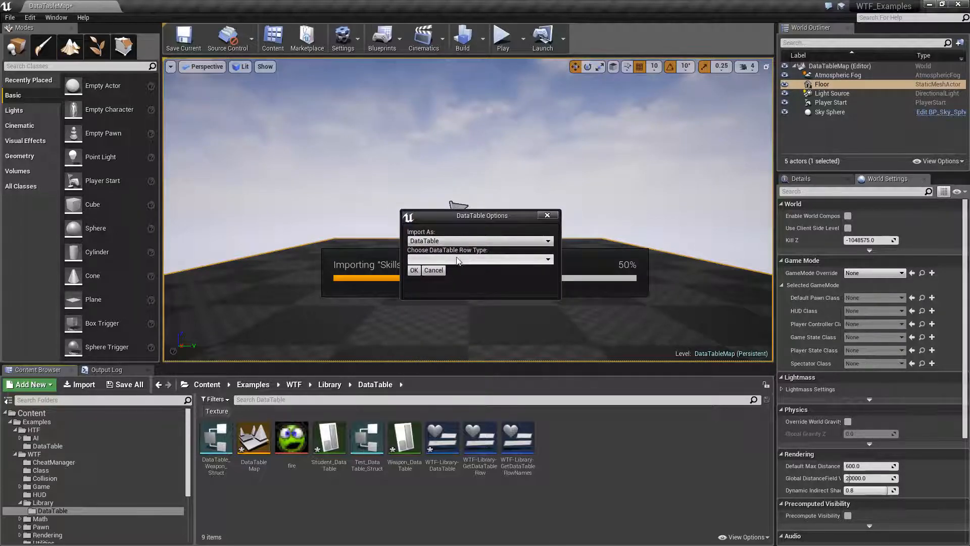
click(479, 259)
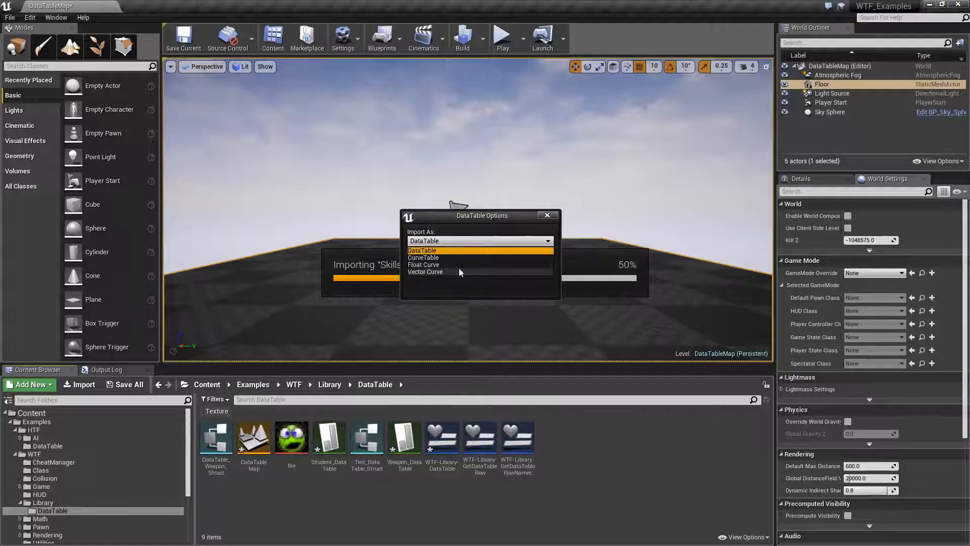
click(423, 250)
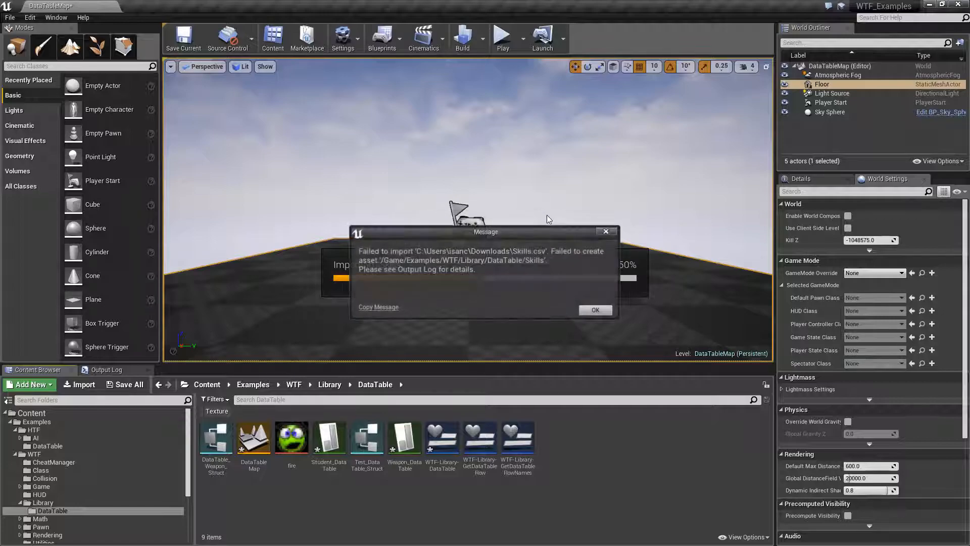
click(595, 310)
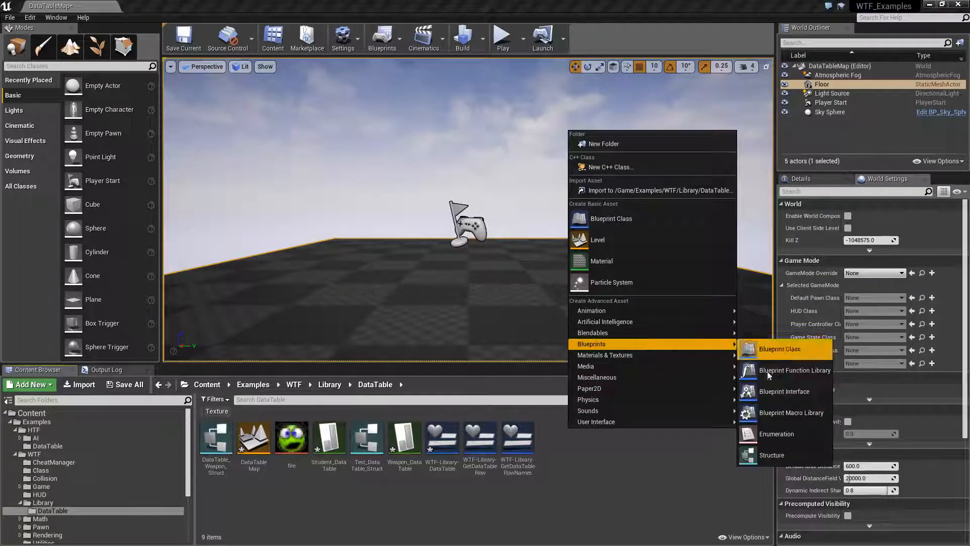
Step: Create a Structure asset named Skills_Struct in the DataTable folder and open it for editing
click(771, 454)
text(Skills_S)
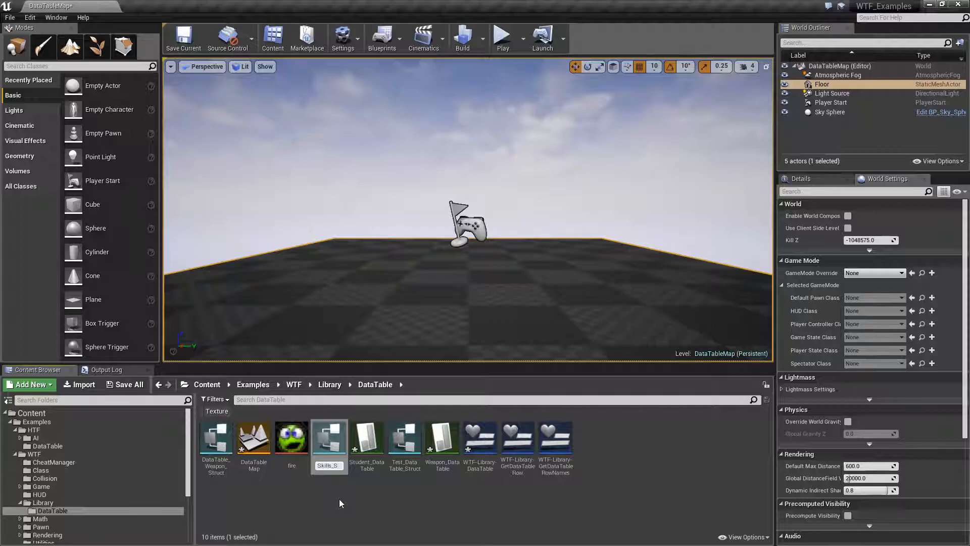
click(328, 437)
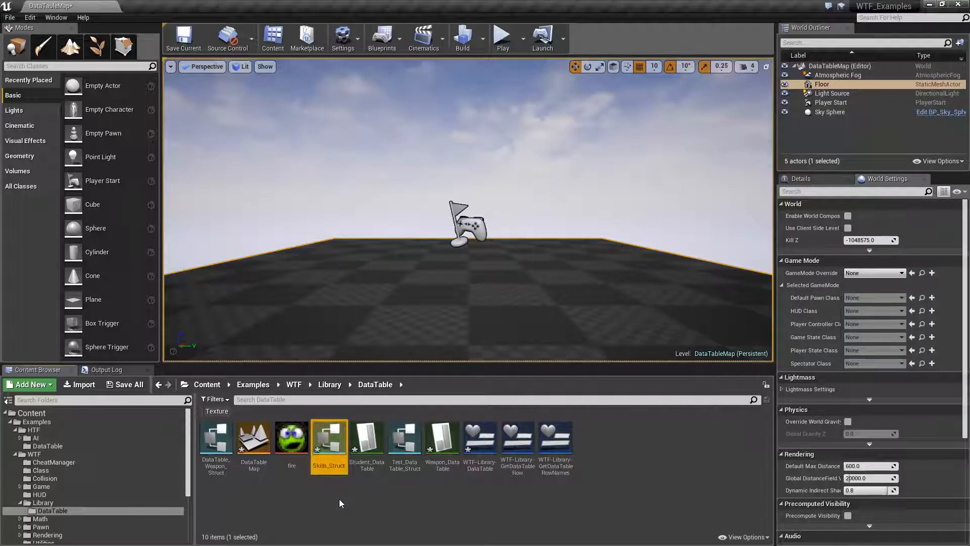
double_click(329, 437)
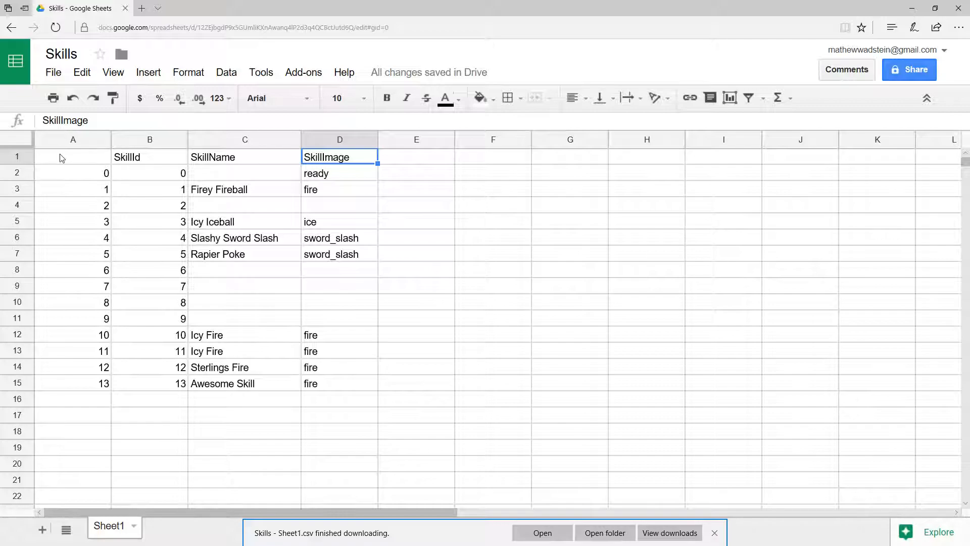
click(244, 157)
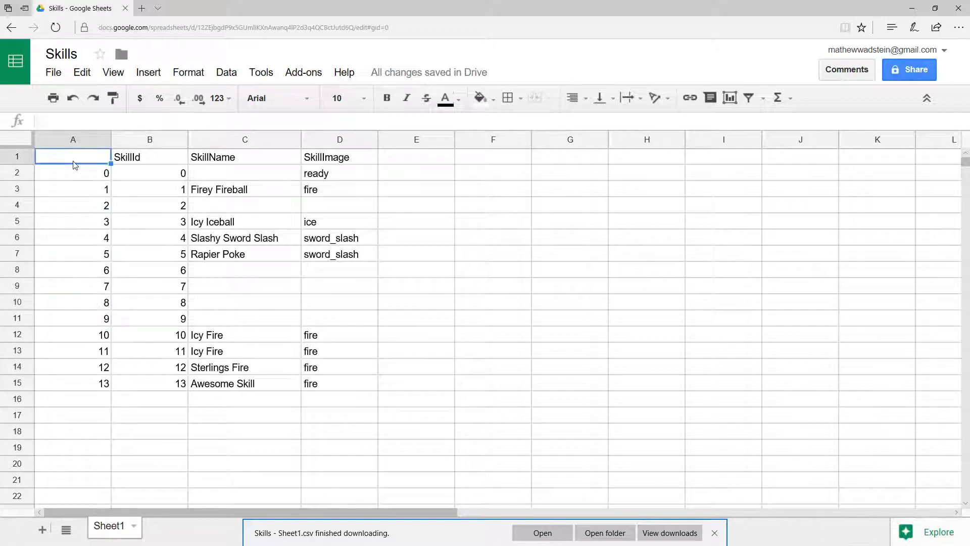
drag(73, 173, 73, 383)
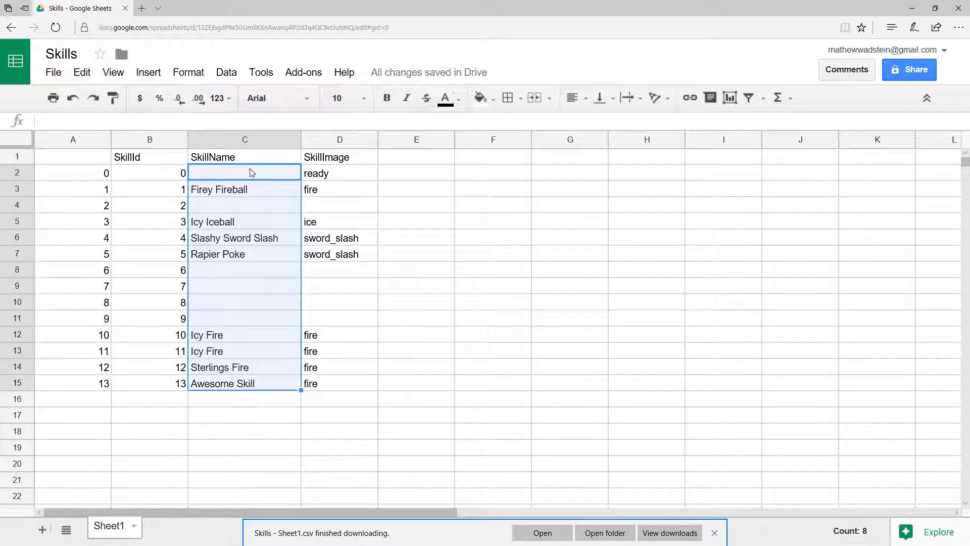
click(339, 172)
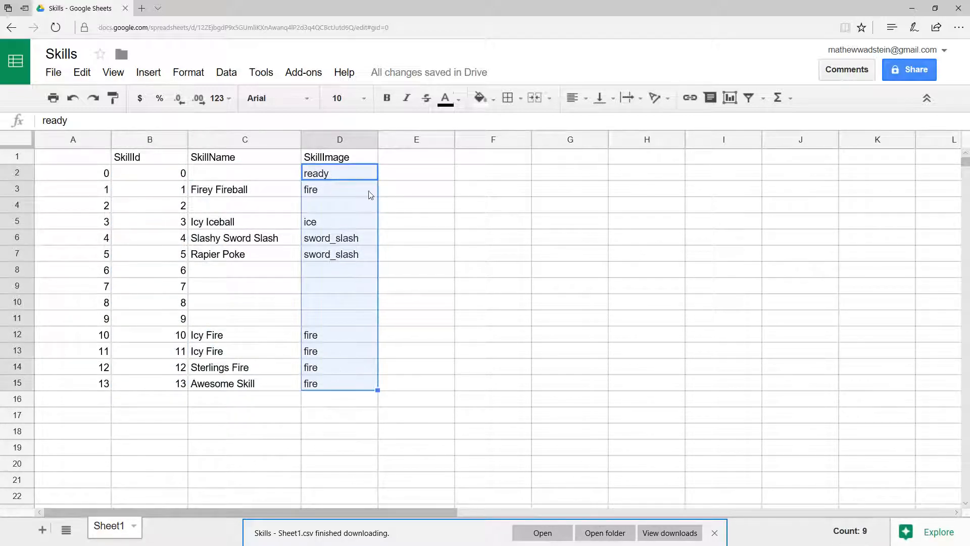
click(245, 157)
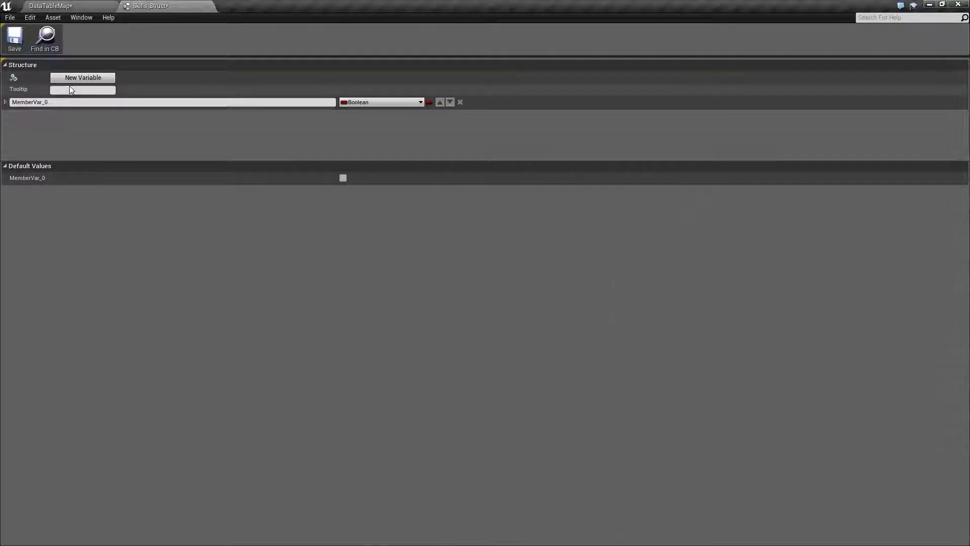
Step: Add two more members and name the three variables SkillId, SkillName and SkillImage
click(82, 78)
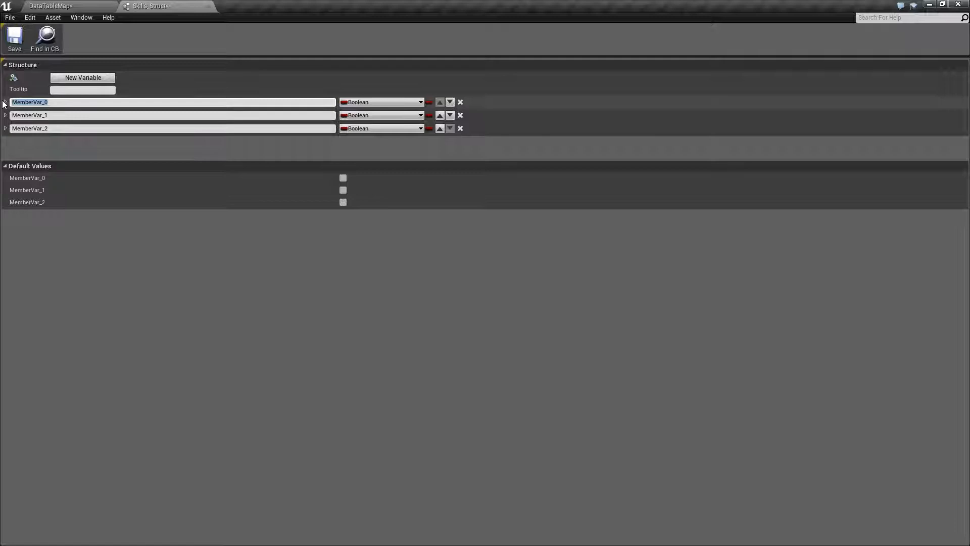
text(SkillId)
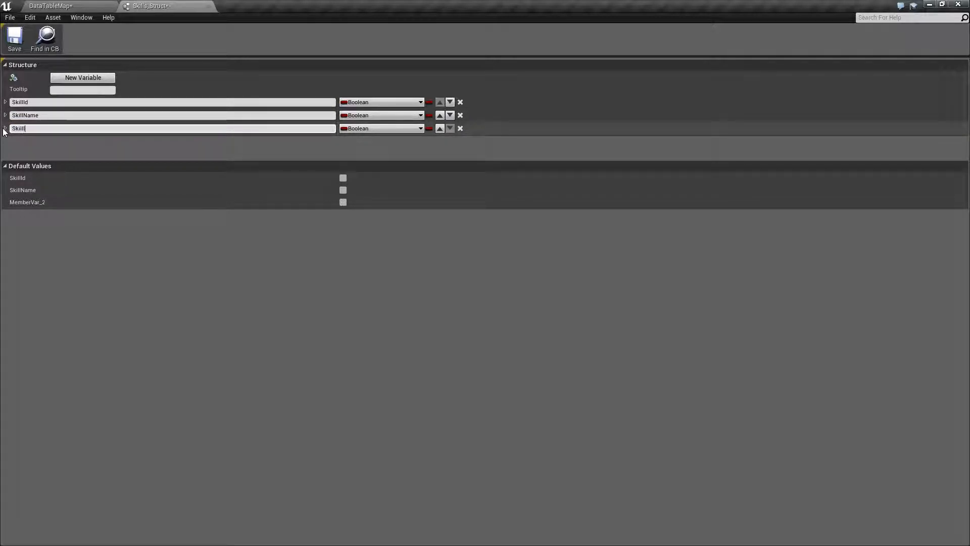
text(Imager)
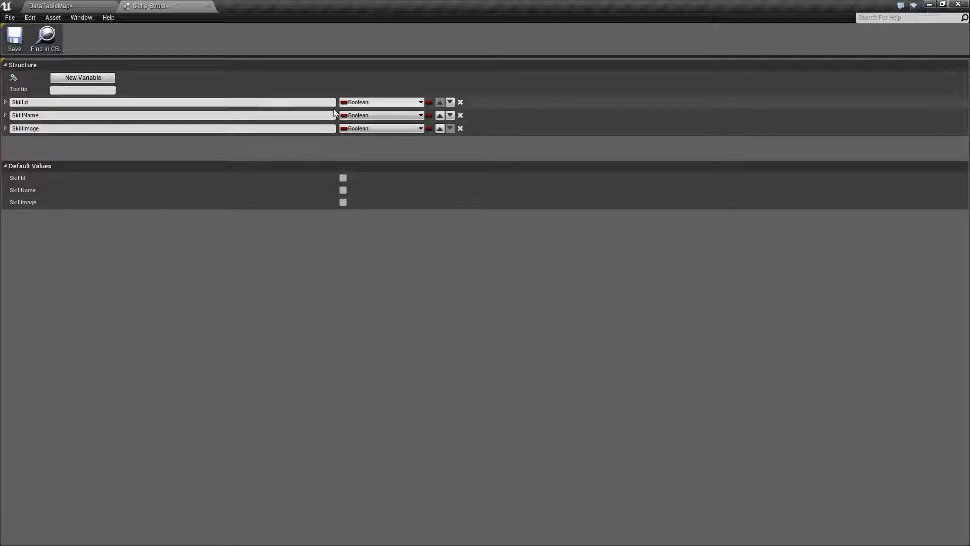
click(381, 101)
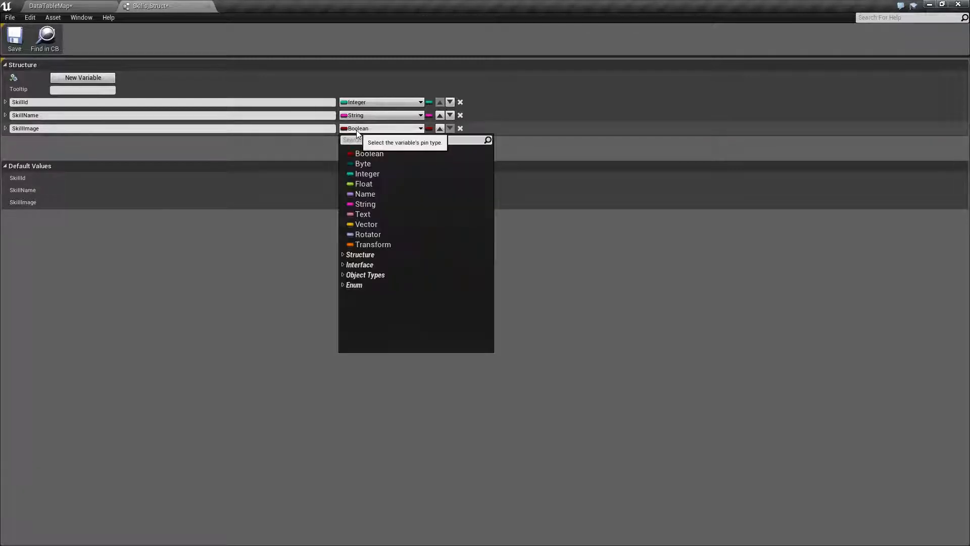
Step: Set SkillImage to a Texture 2D reference found by searching 'text', then return to the level view
text(text)
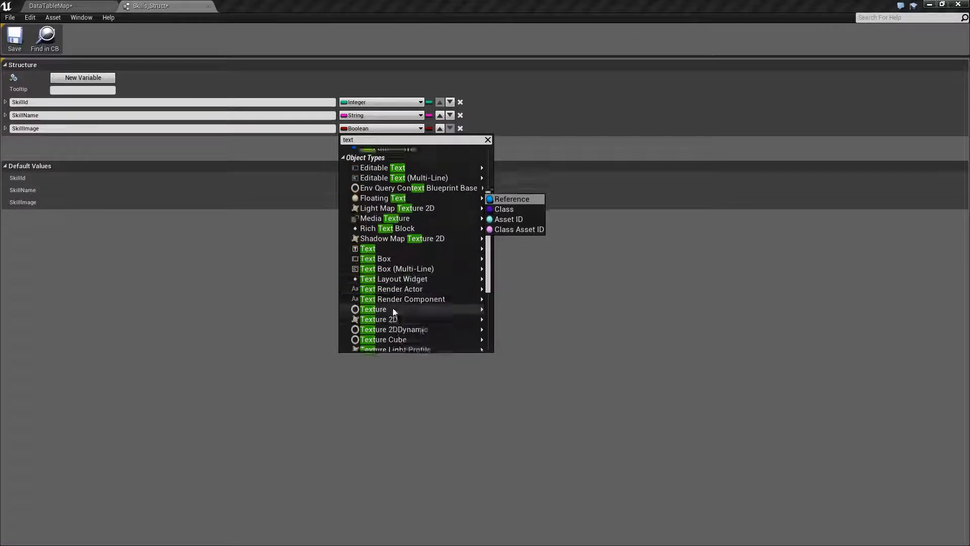
click(378, 319)
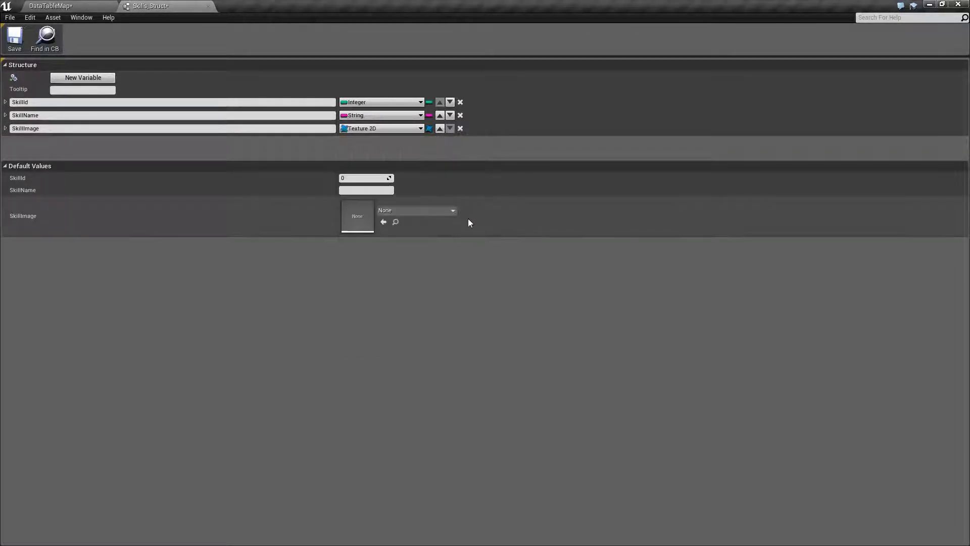
mouse_move(215, 214)
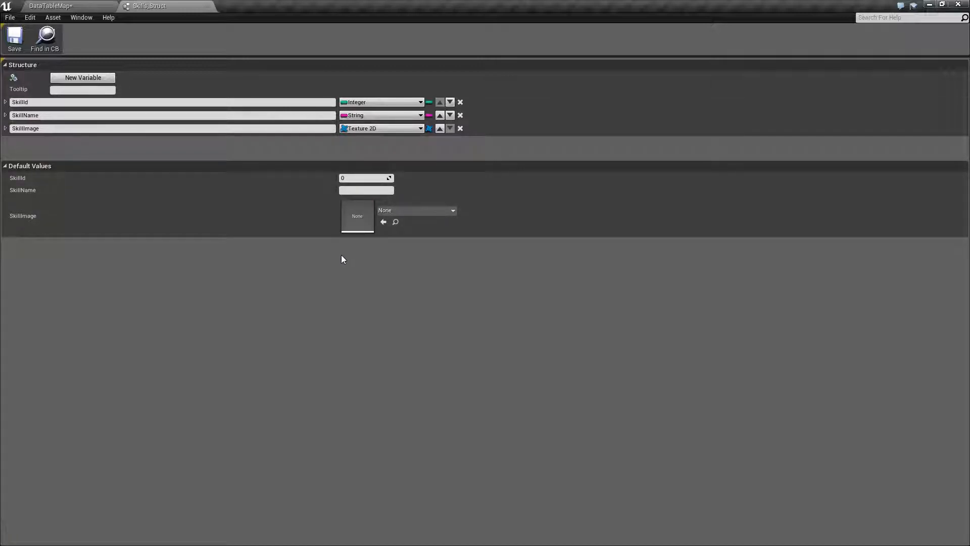
mouse_move(111, 223)
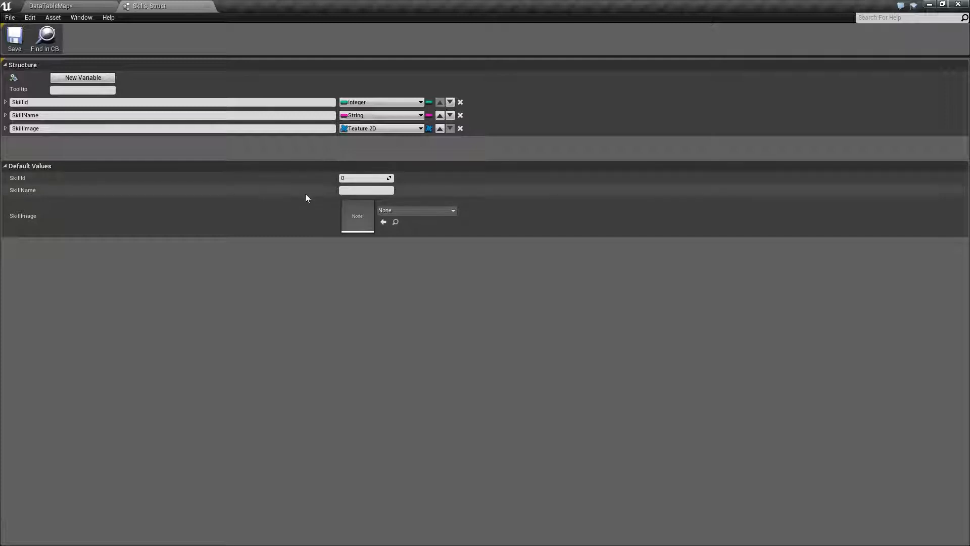
mouse_move(208, 129)
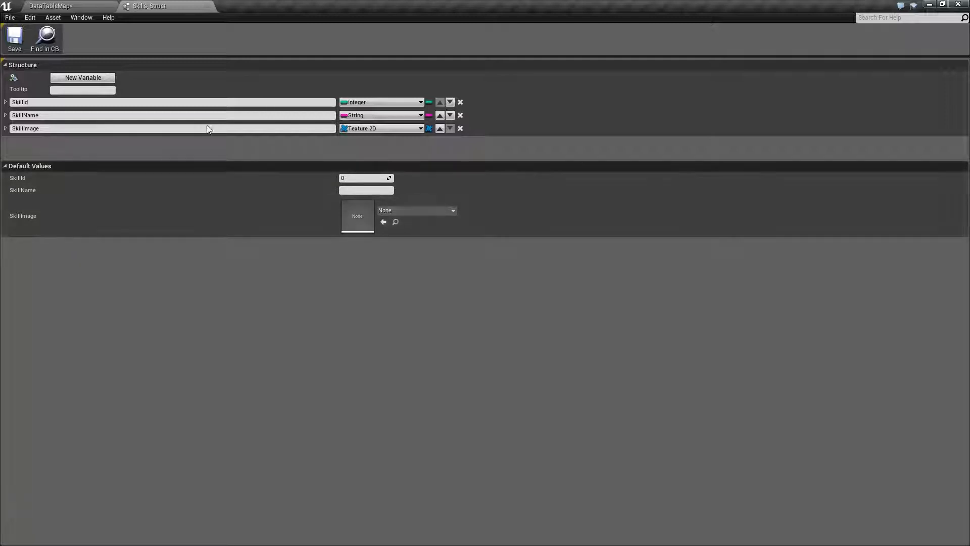
click(70, 6)
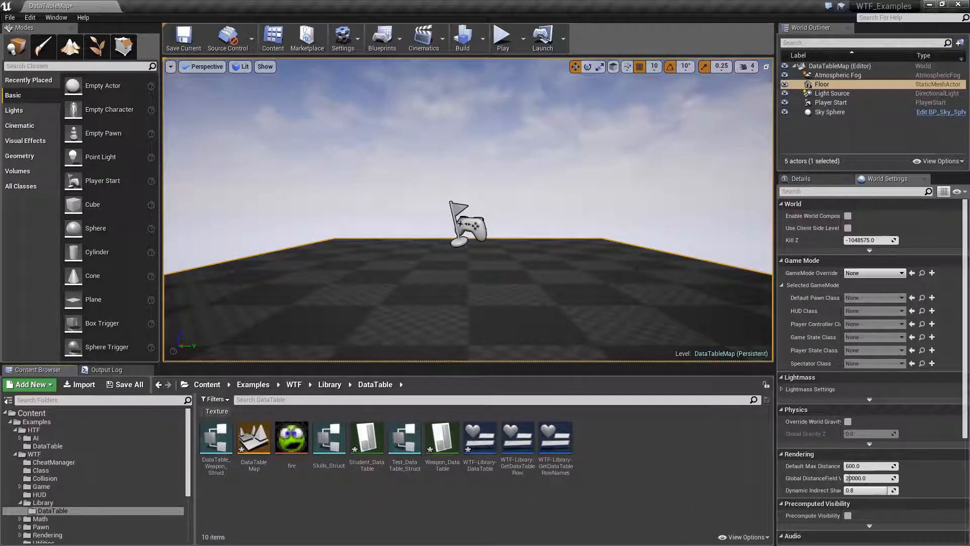
Step: Import Skills.csv as a Skills data table into the DataTable folder and open it
click(83, 384)
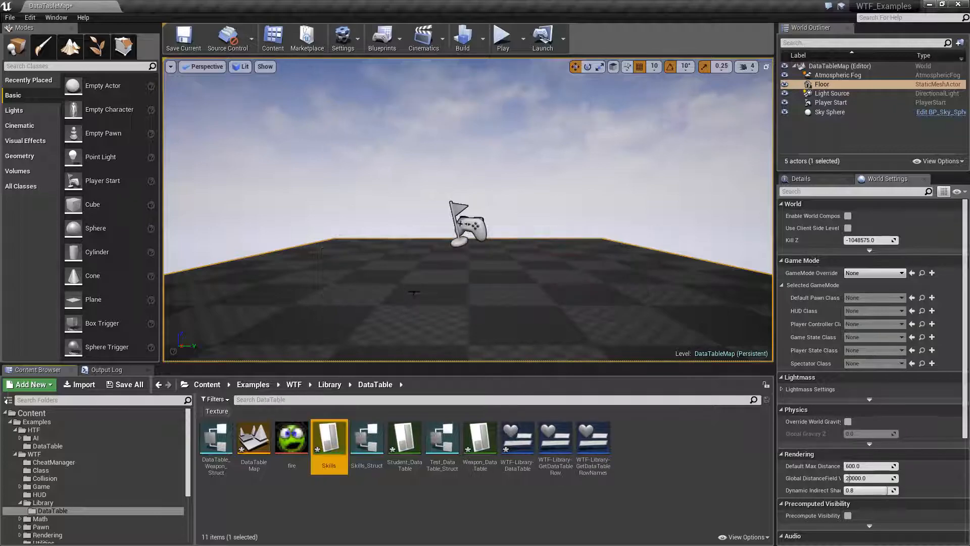
mouse_move(327, 439)
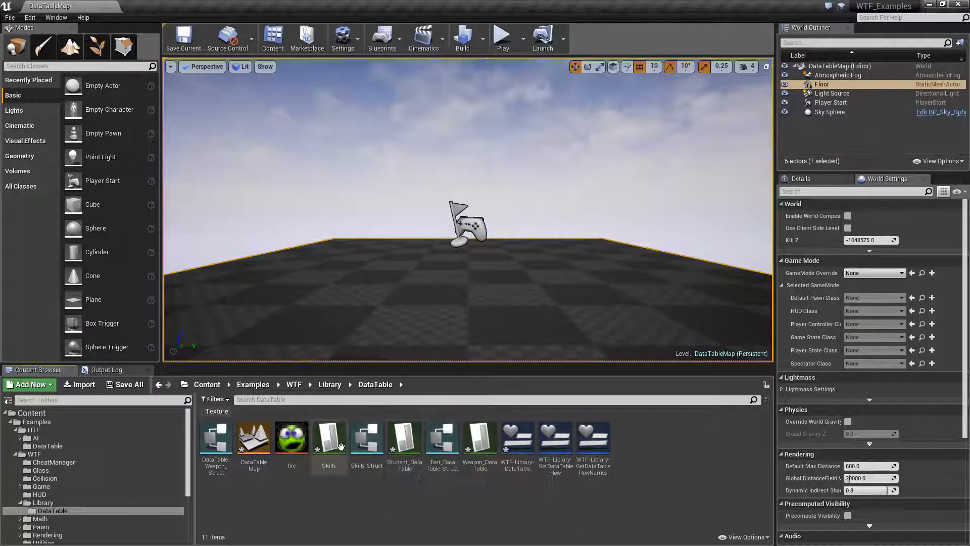
mouse_move(329, 436)
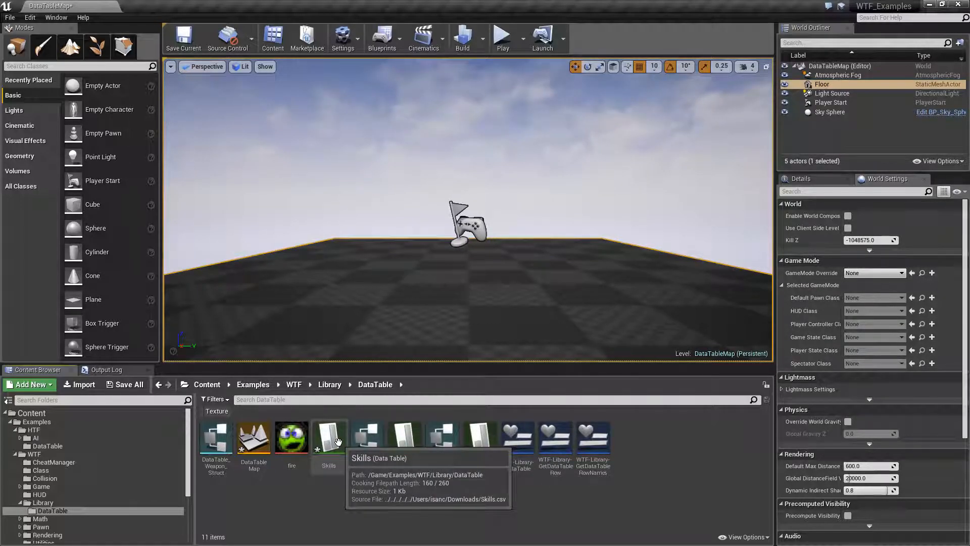
double_click(327, 436)
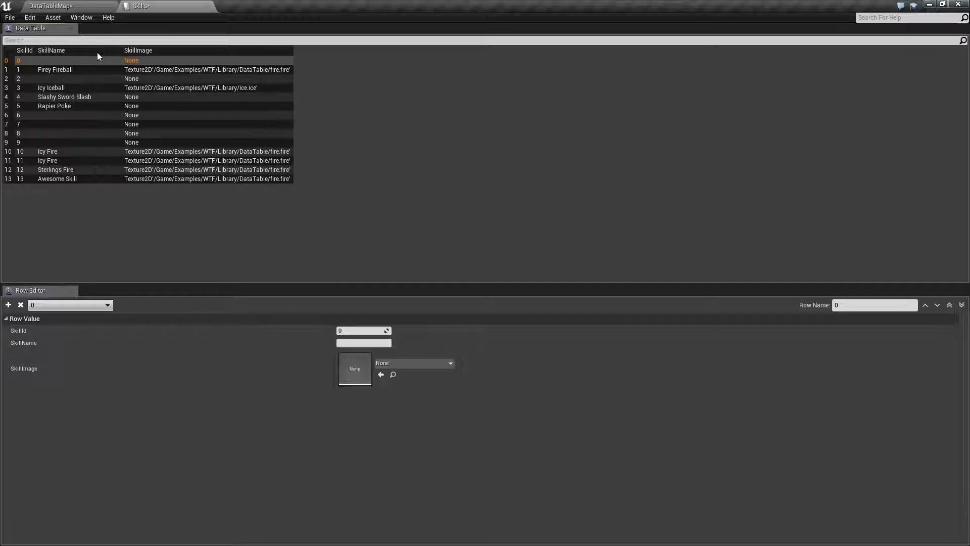
Step: Inspect the Icy Fire, Firey Fireball, Sterlings Fire and Awesome Skill rows, then return to the level view
click(47, 161)
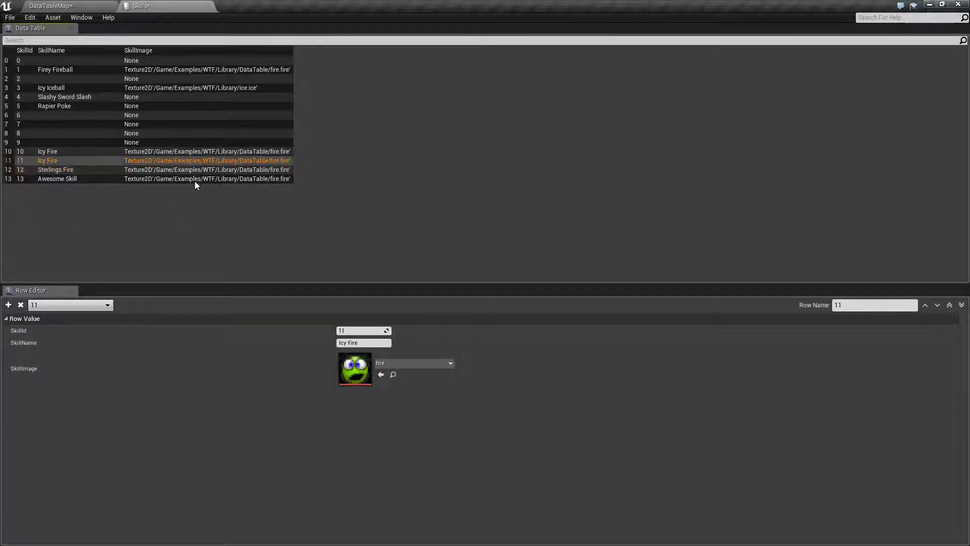
click(54, 70)
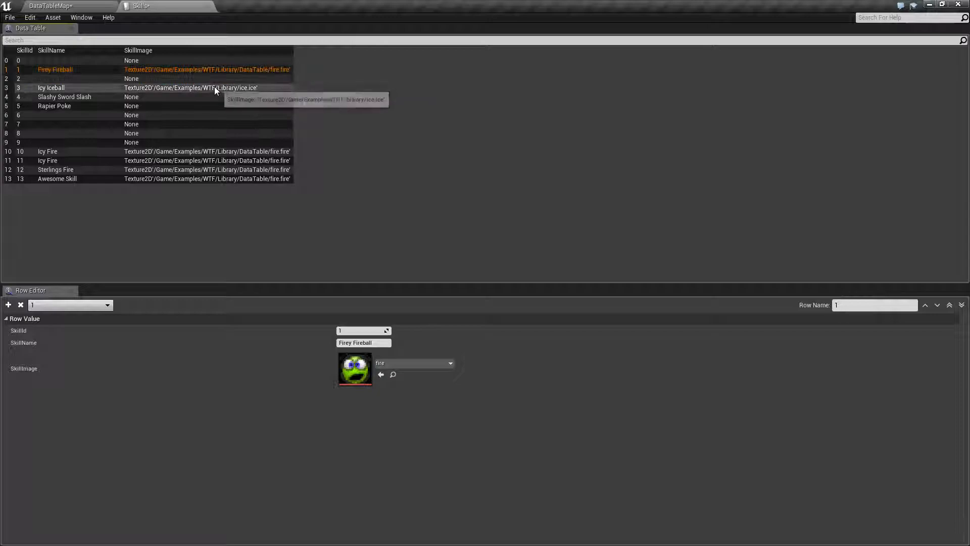
click(54, 169)
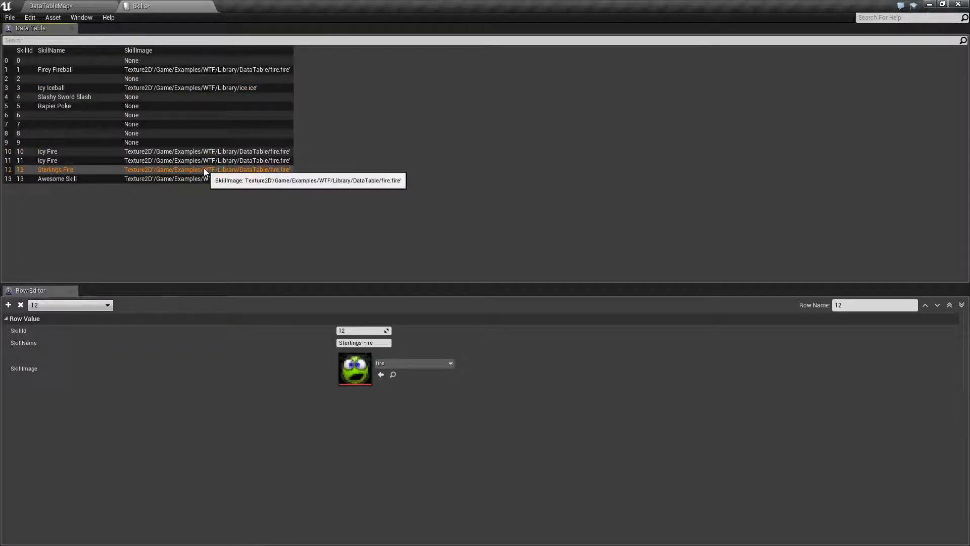
click(57, 179)
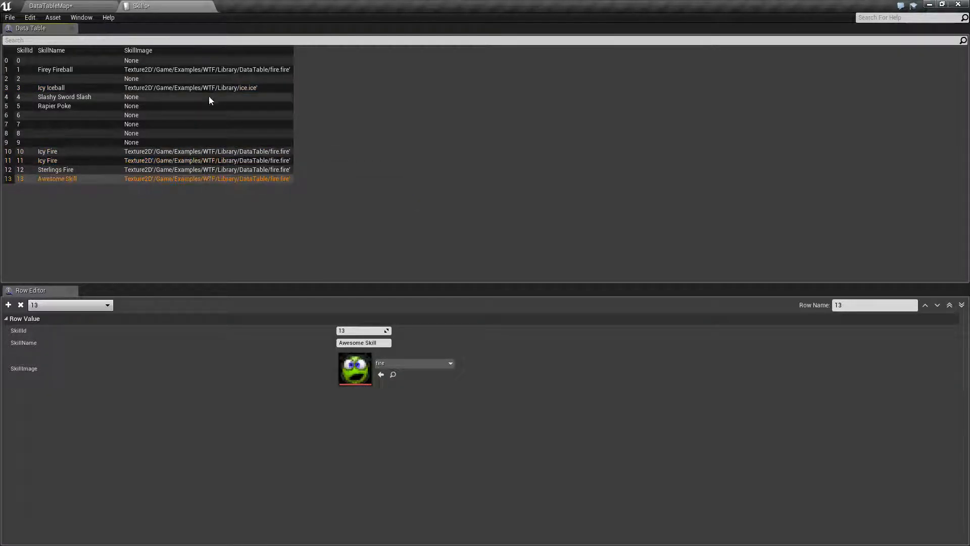
click(52, 87)
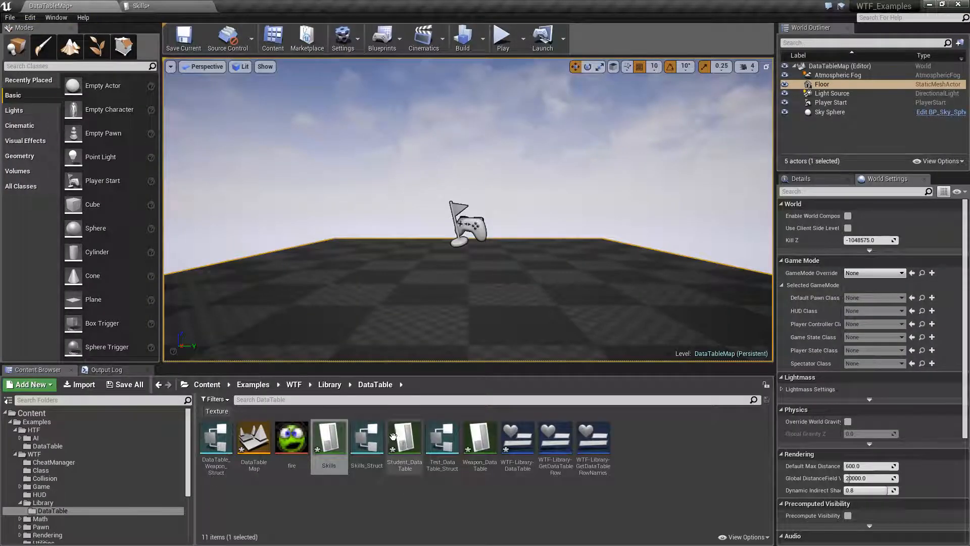
click(96, 15)
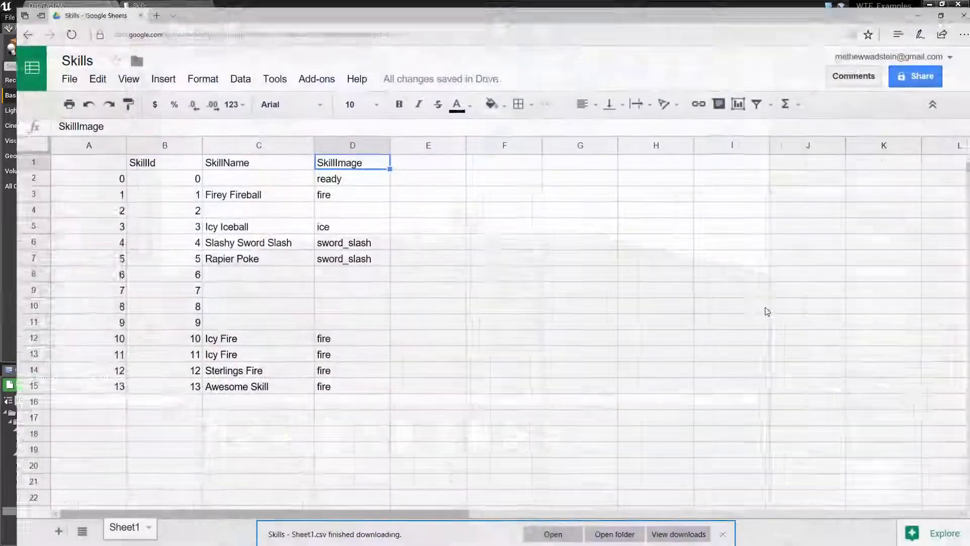
click(339, 237)
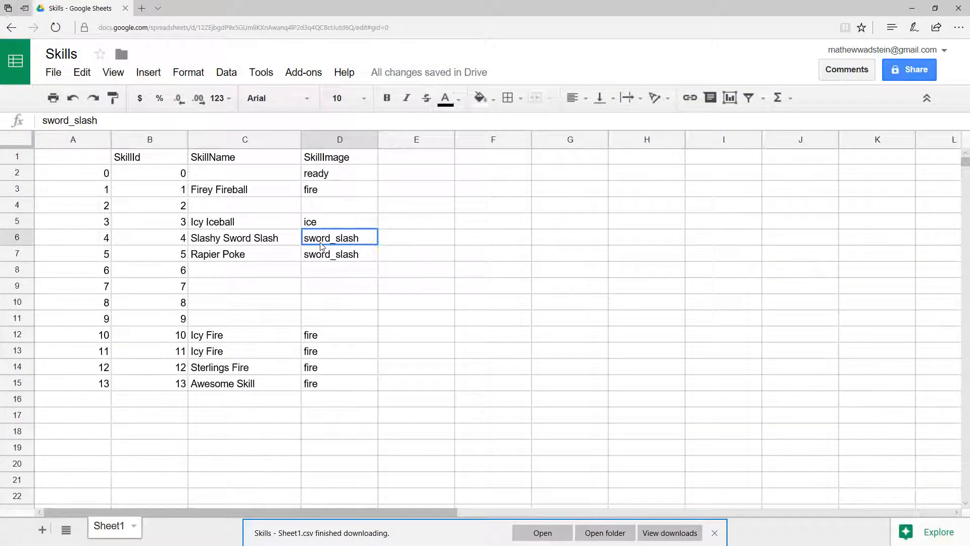
click(340, 335)
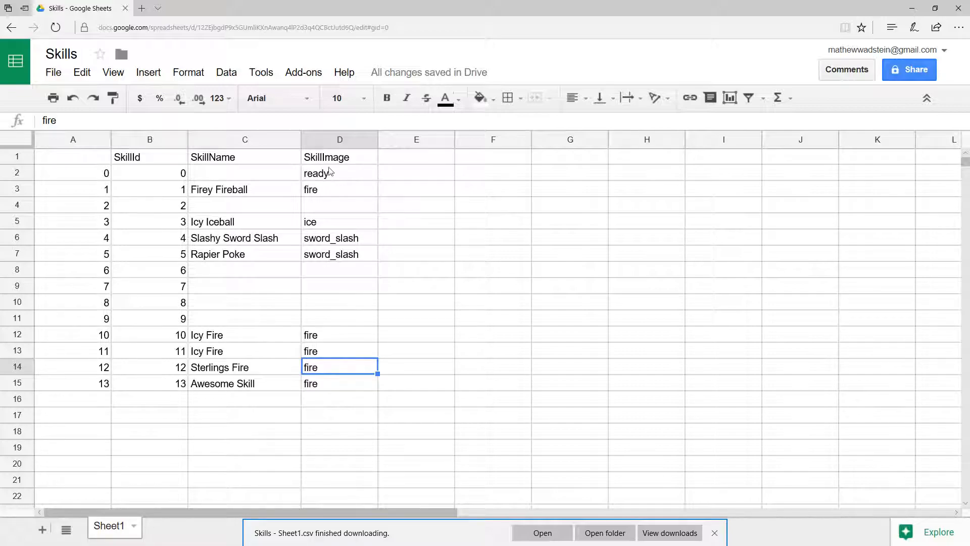
click(340, 334)
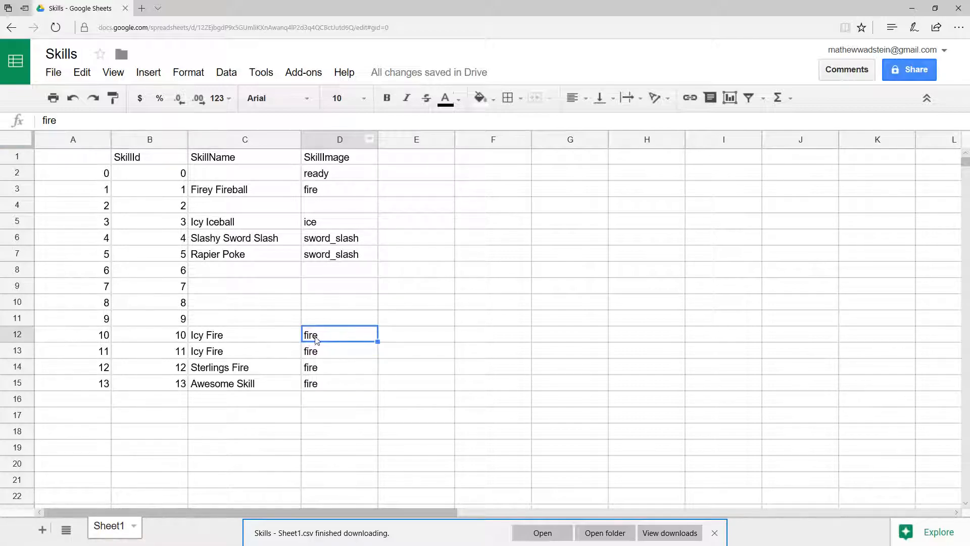
click(339, 221)
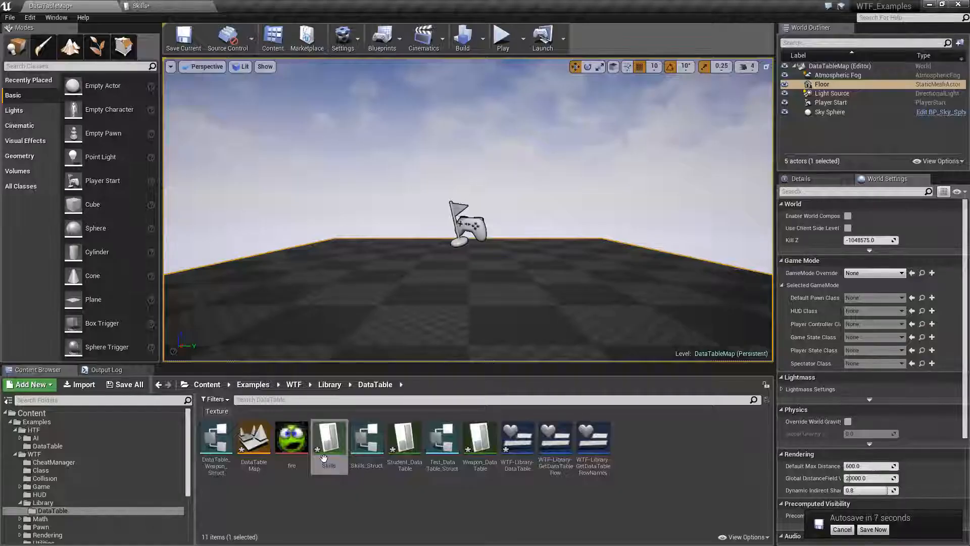
double_click(329, 440)
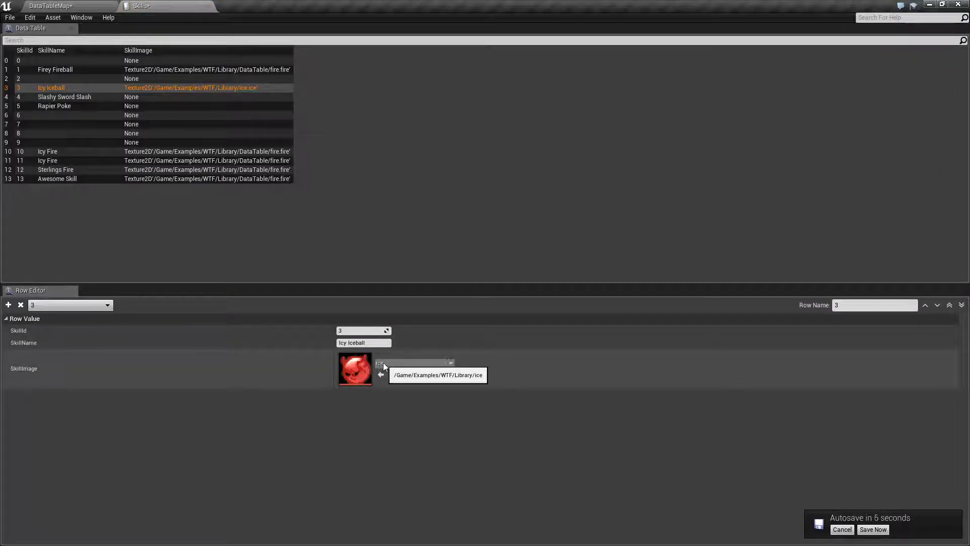
click(47, 151)
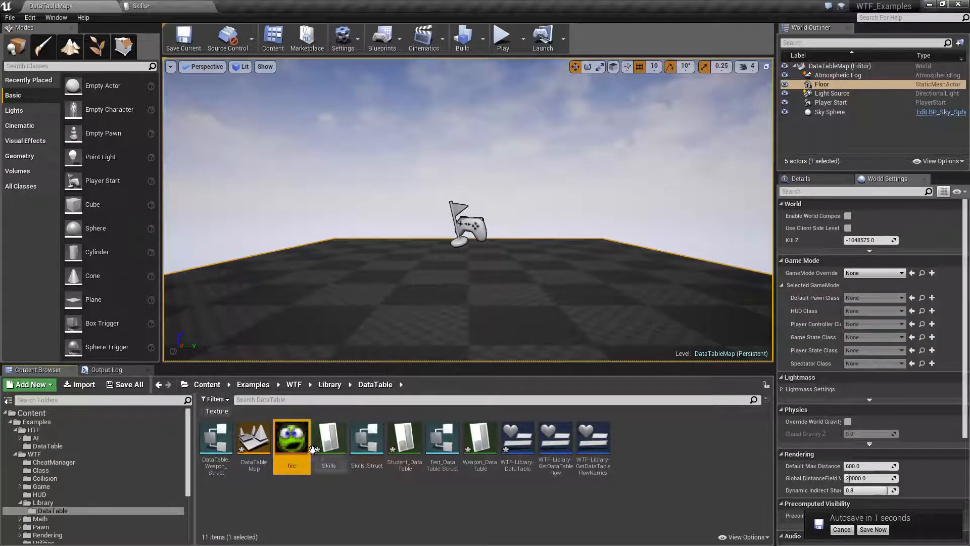
mouse_move(291, 436)
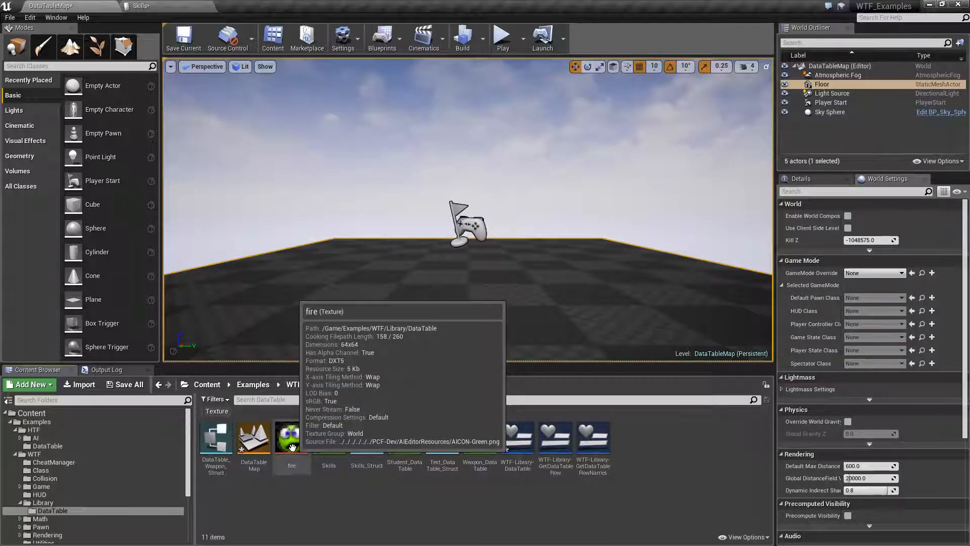
click(291, 435)
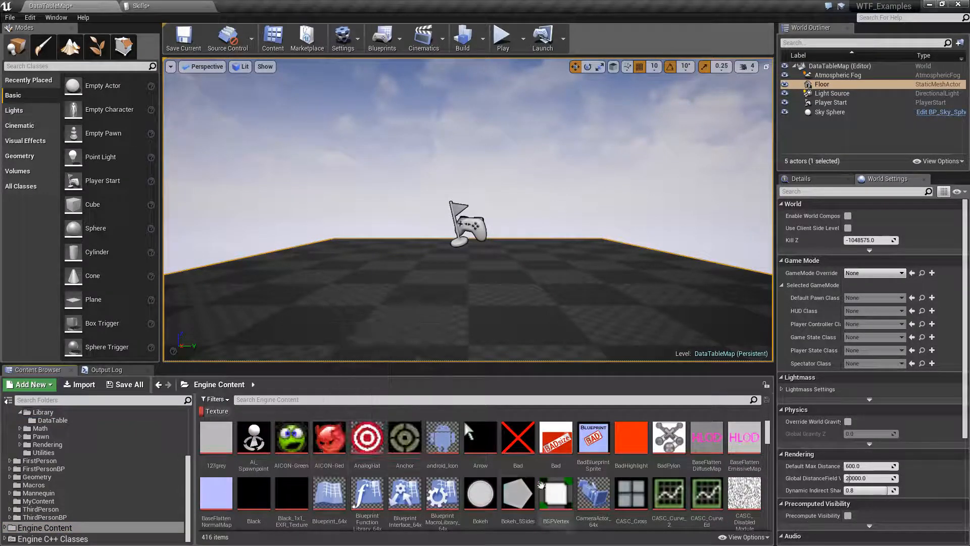
Step: Browse the Library folder's fire, ice and sword_slash textures, then go into its DataTable folder
click(479, 437)
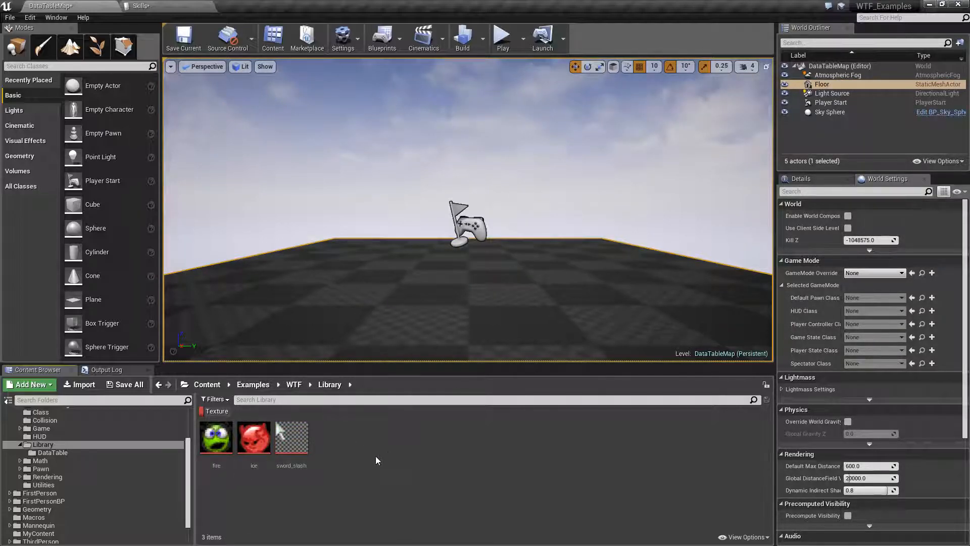
click(52, 453)
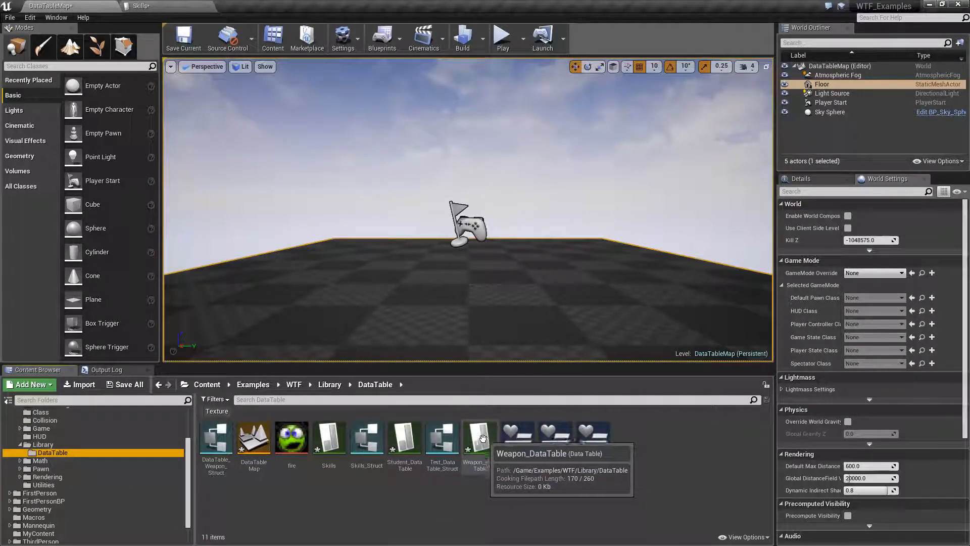
Step: Open the Skills data table and confirm row 4 Slashy Sword Slash has SkillImage None
click(148, 6)
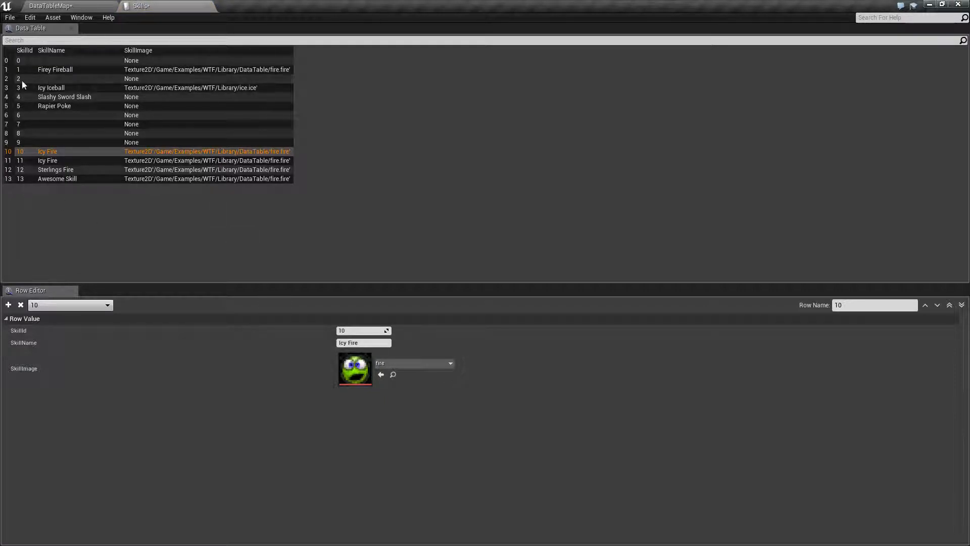
mouse_move(168, 101)
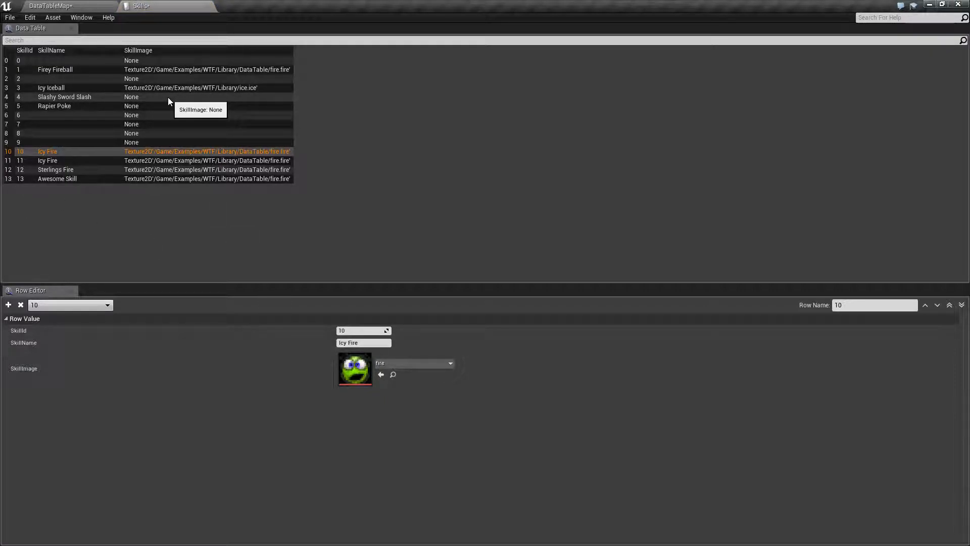
click(65, 97)
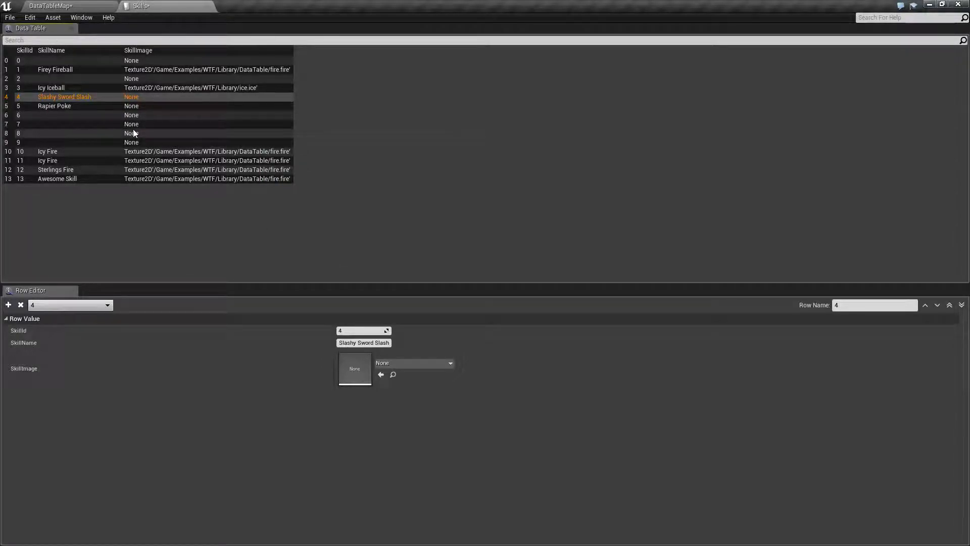
mouse_move(188, 149)
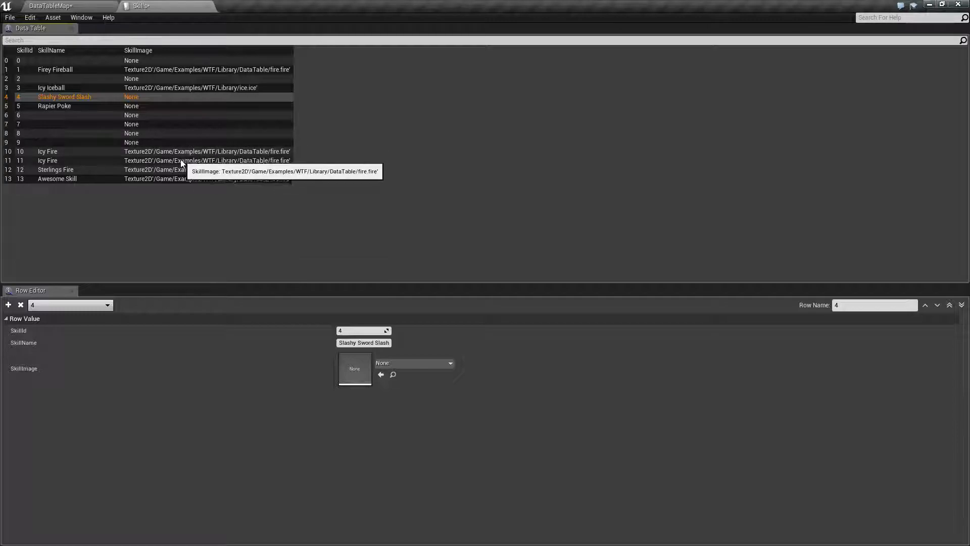
mouse_move(40, 64)
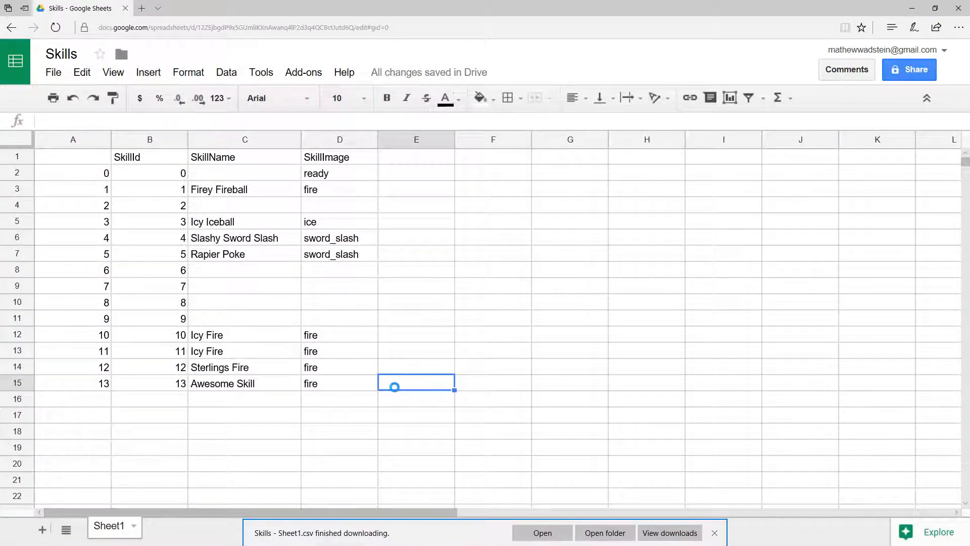
Step: Enter skill 14 in row 16 with name Devastate and image sword_slash
text(14)
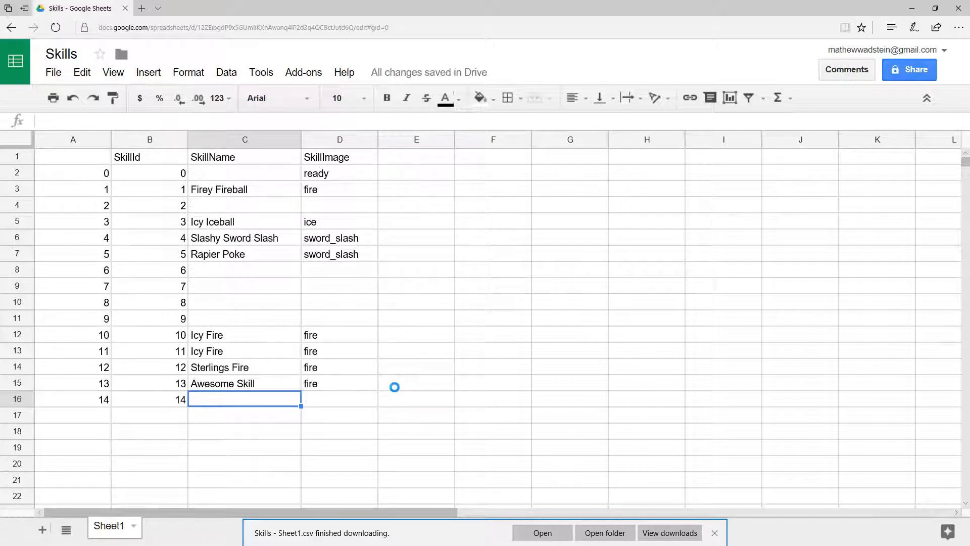
text(Deve)
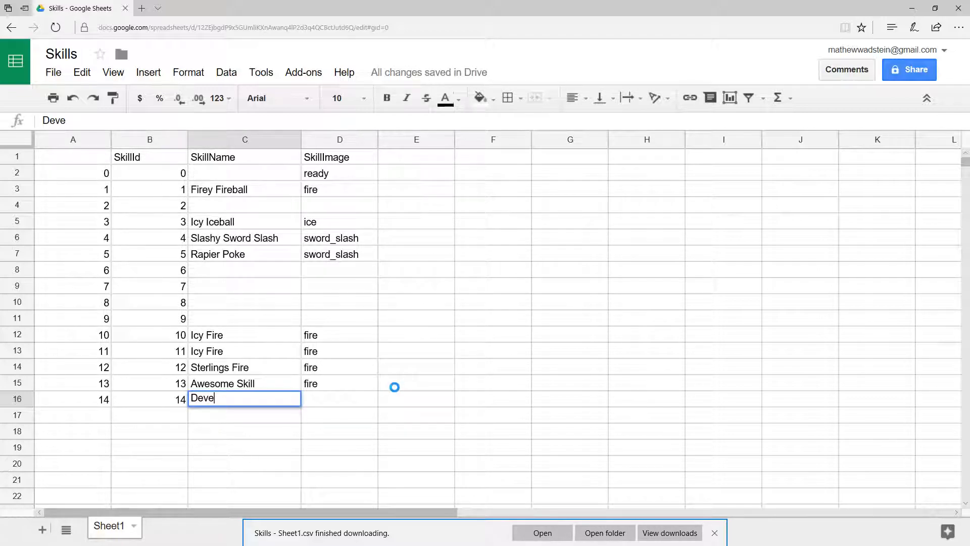
text(stat)
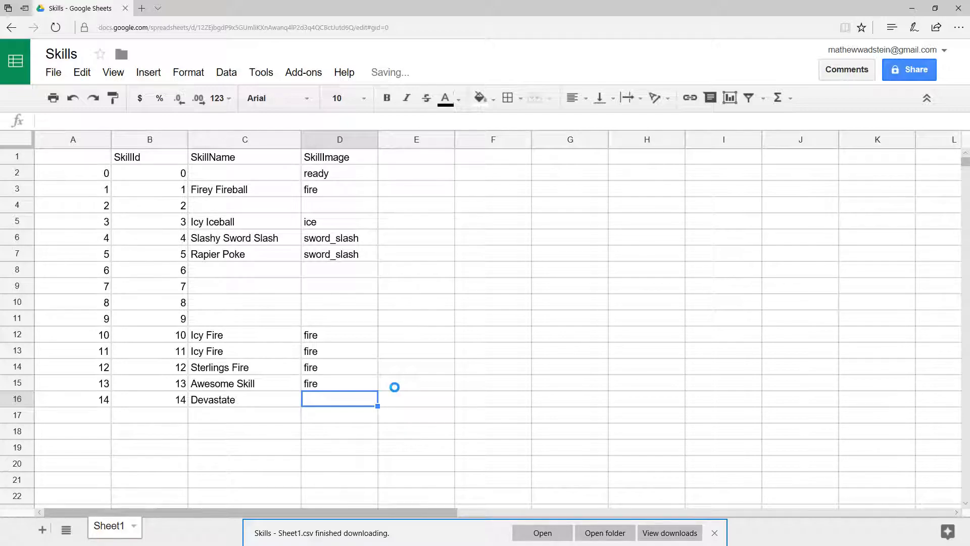
text(sword_slash)
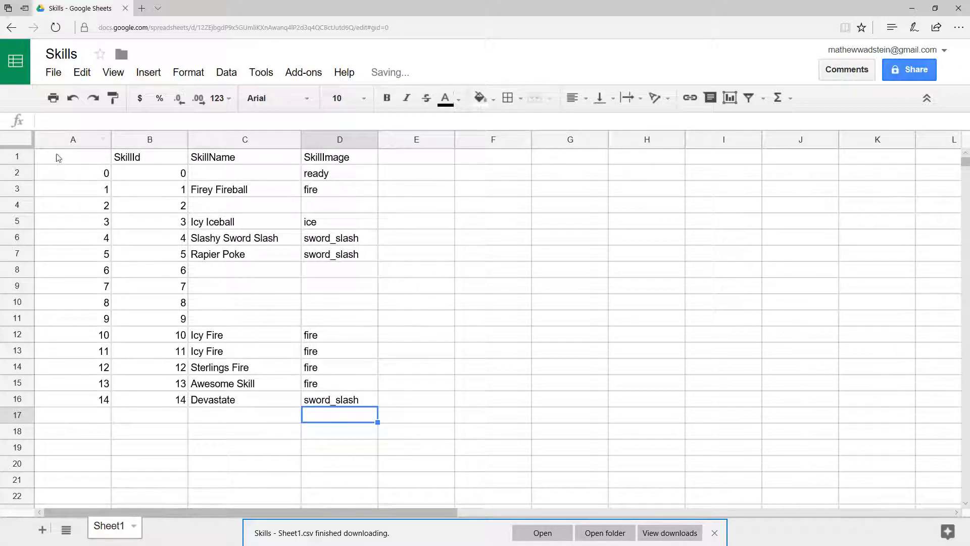
Step: Download the updated Skills sheet as CSV and save the file from the browser download bar
click(54, 72)
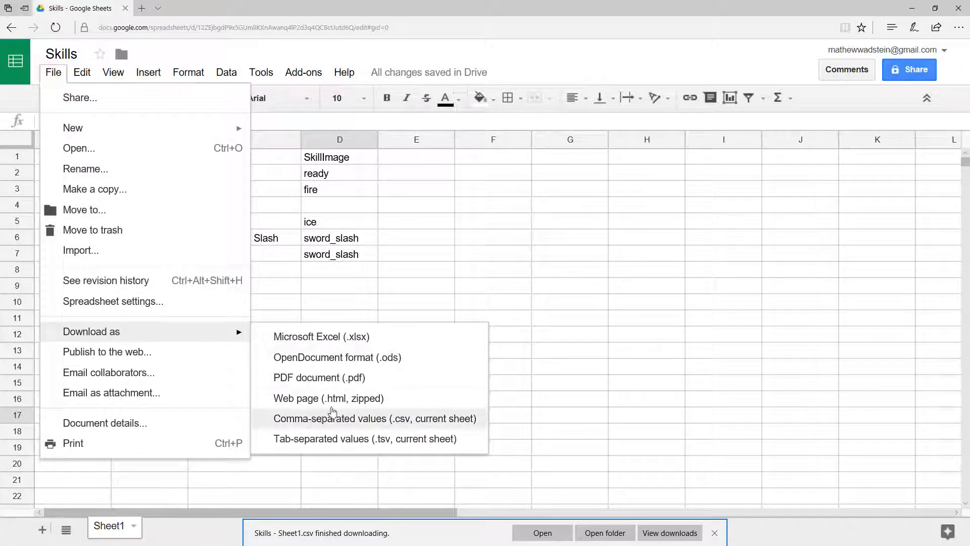
click(374, 418)
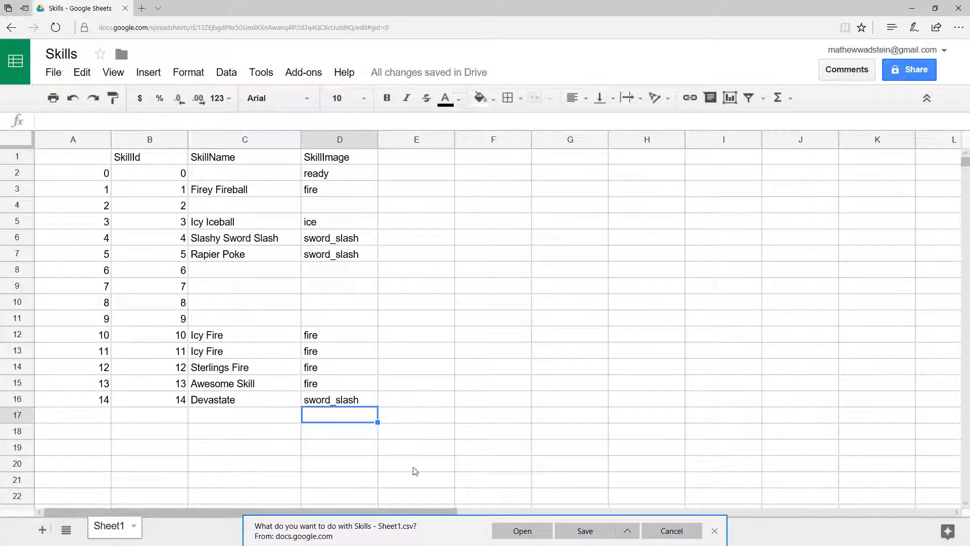
click(583, 531)
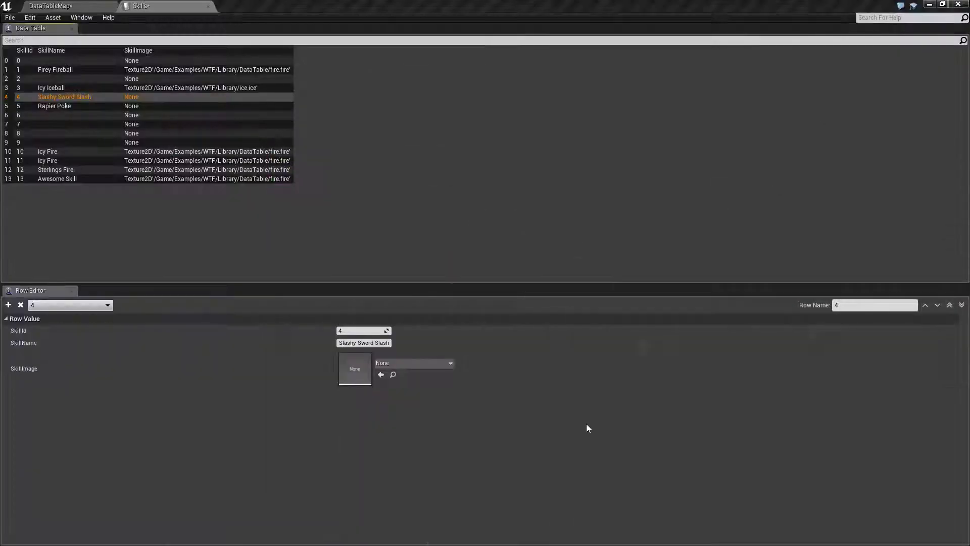
Step: Glance at the Skills table (still rows 0–13, no Devastate) and return to the DataTableMap level
click(51, 6)
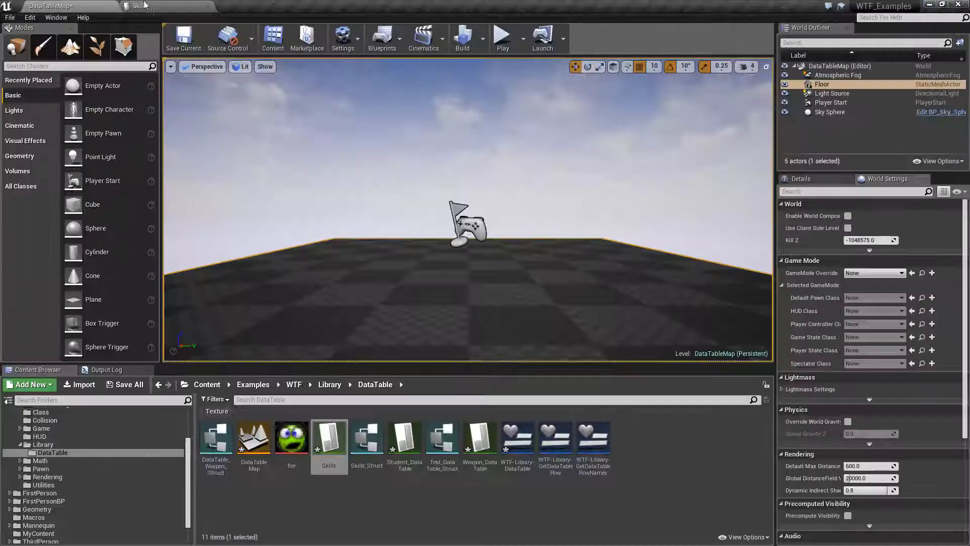
click(138, 6)
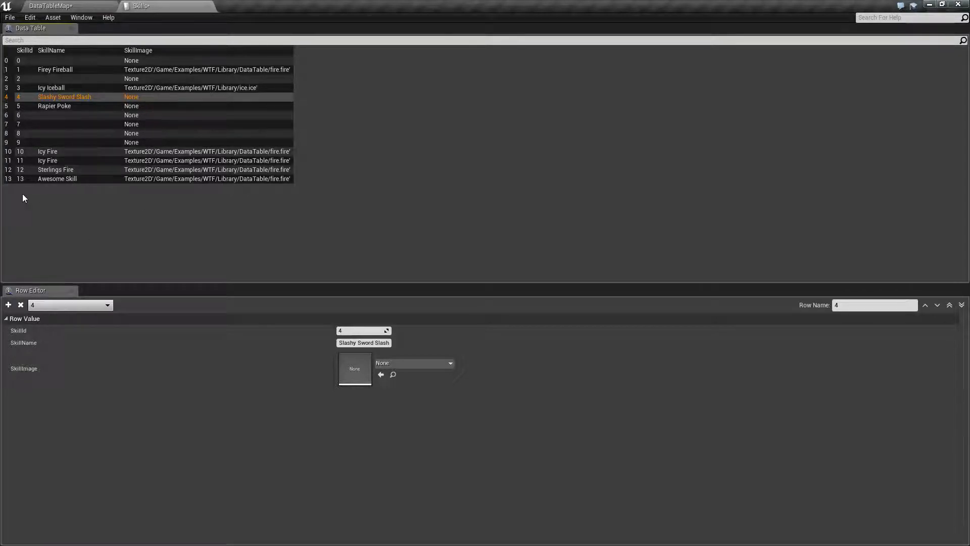
mouse_move(217, 191)
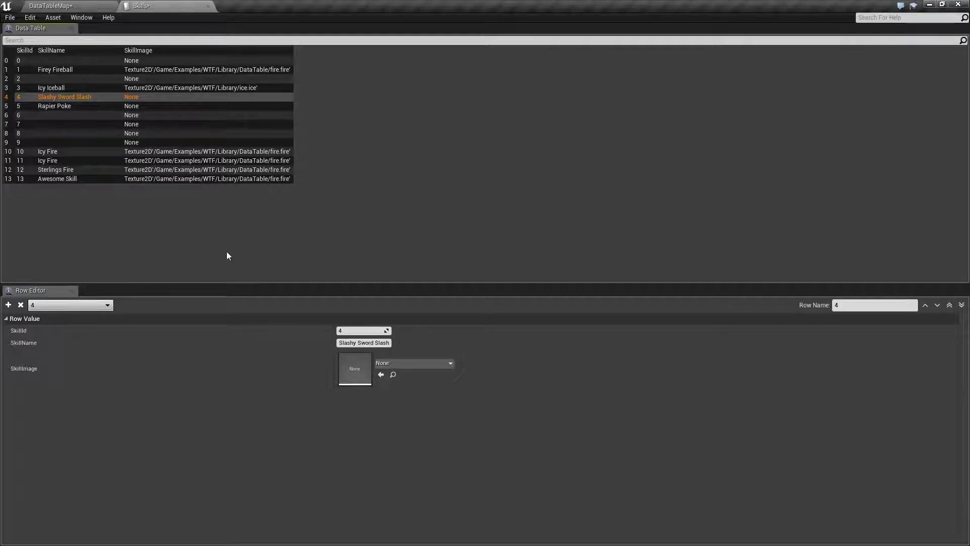
click(49, 6)
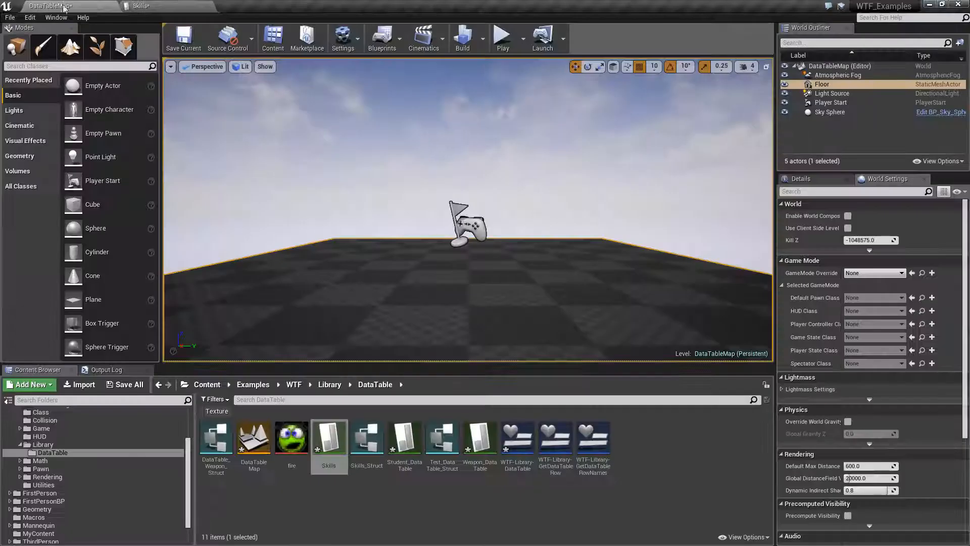
mouse_move(329, 439)
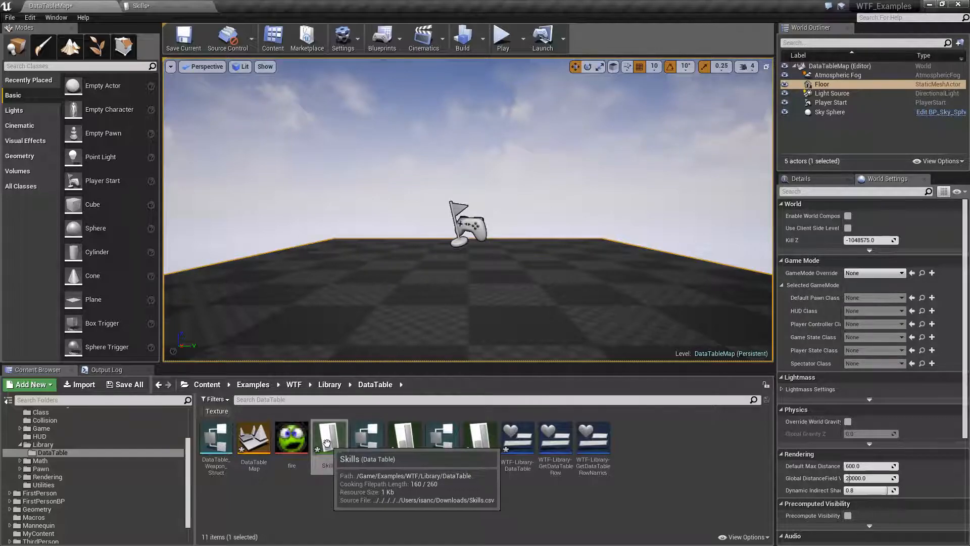
Step: Reimport the Skills asset from Skills.csv and confirm row 14 Devastate shows the sword_slash image
right_click(328, 436)
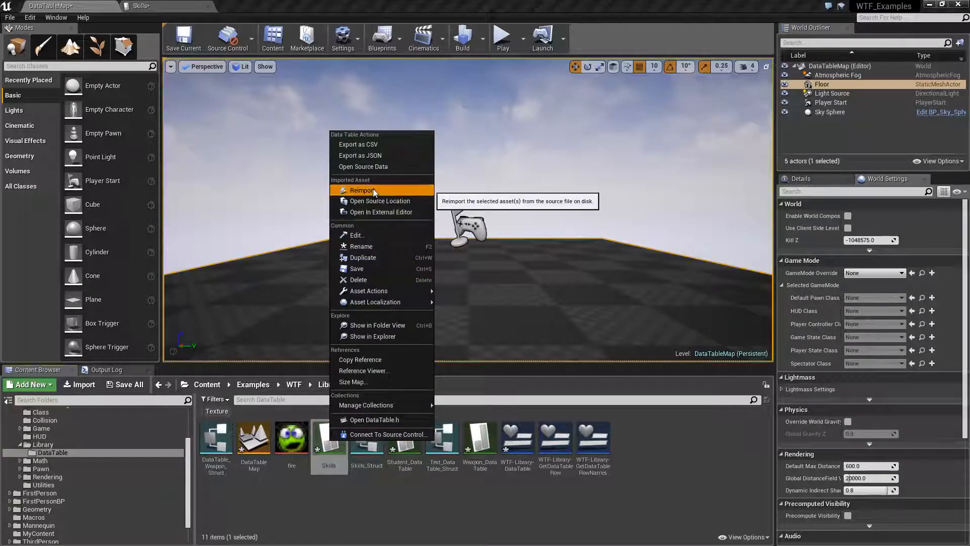
click(363, 190)
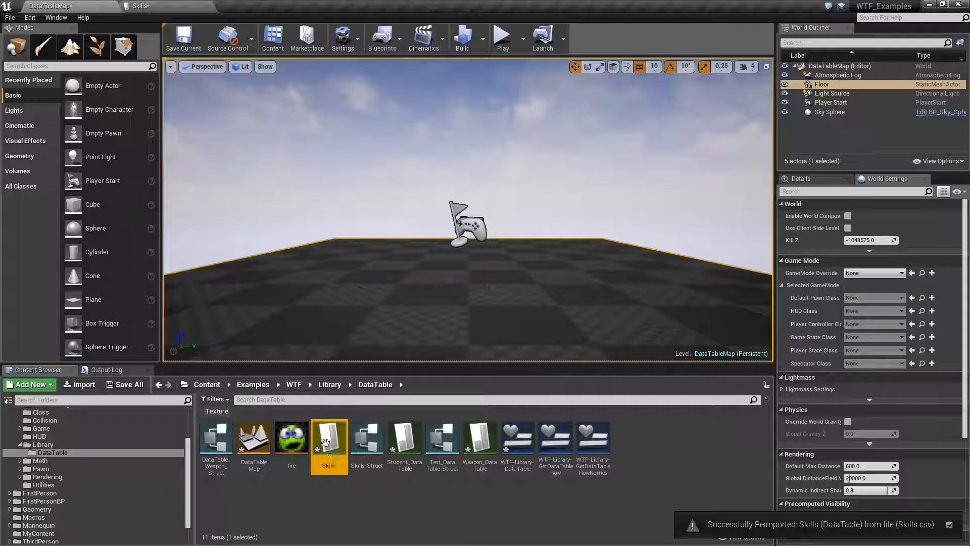
double_click(329, 434)
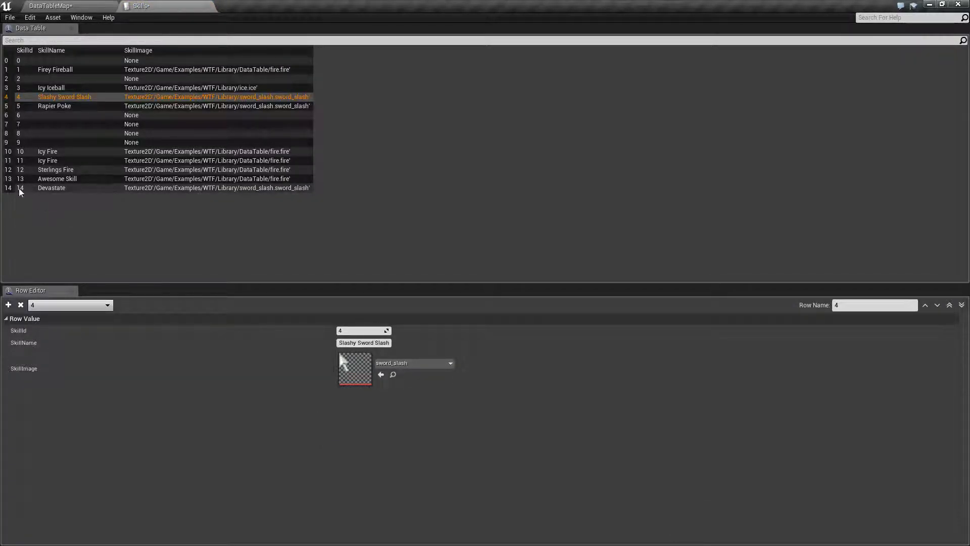
click(51, 188)
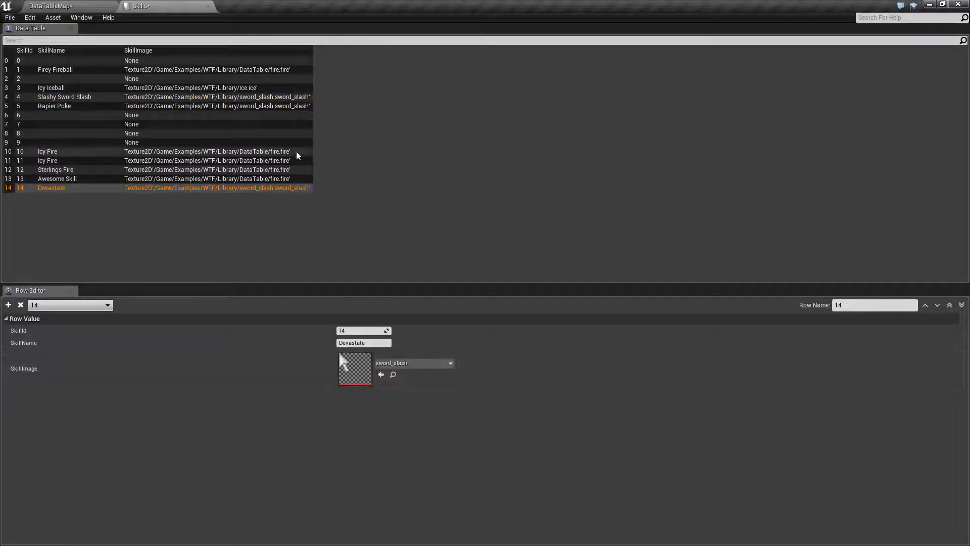
click(54, 106)
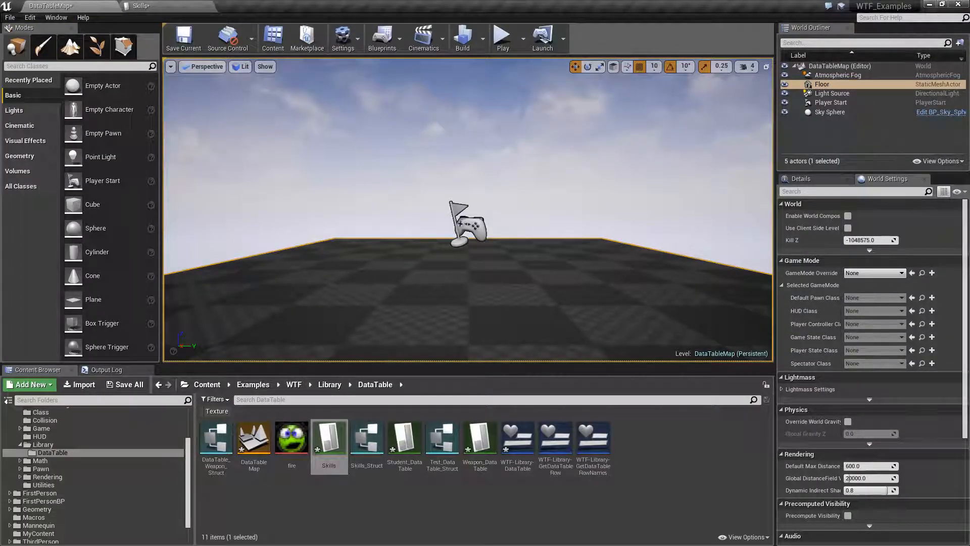
mouse_move(328, 437)
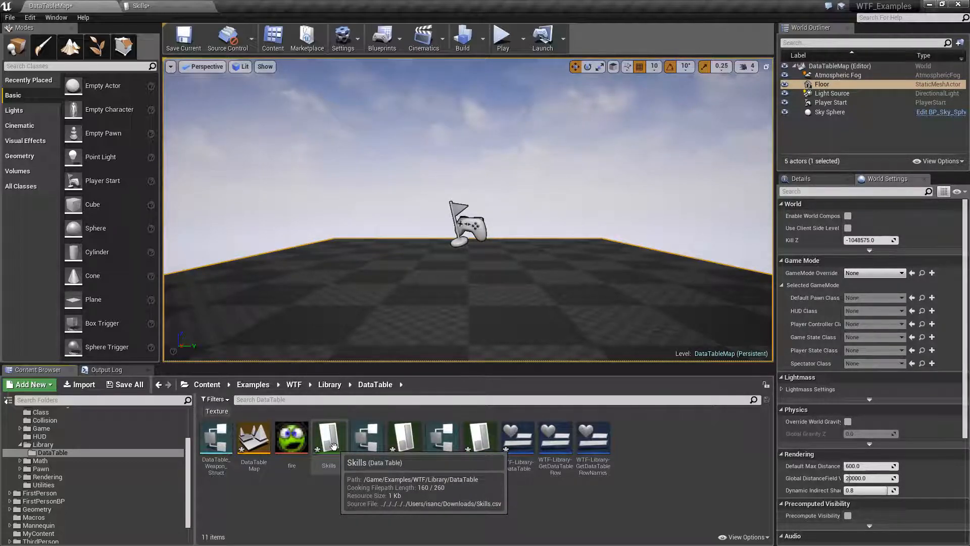
mouse_move(362, 483)
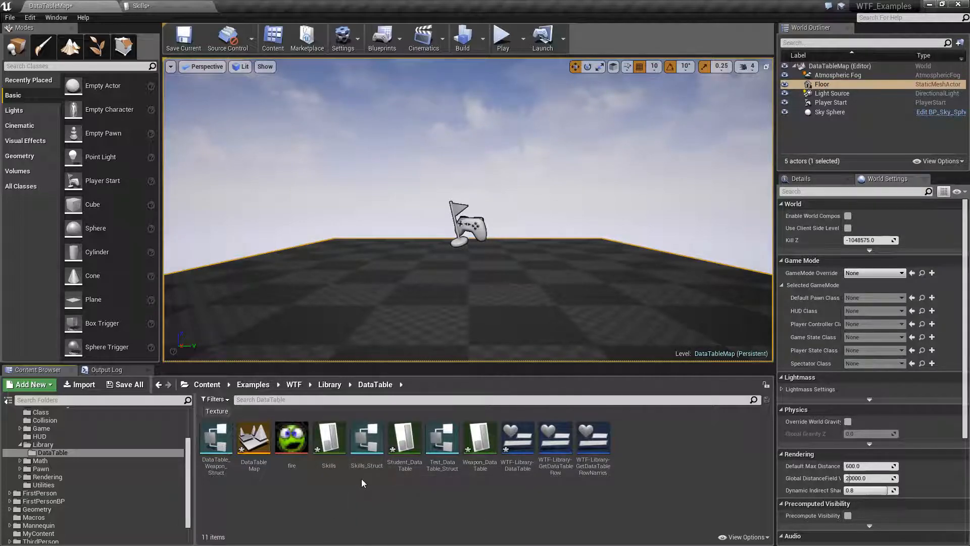
mouse_move(430, 481)
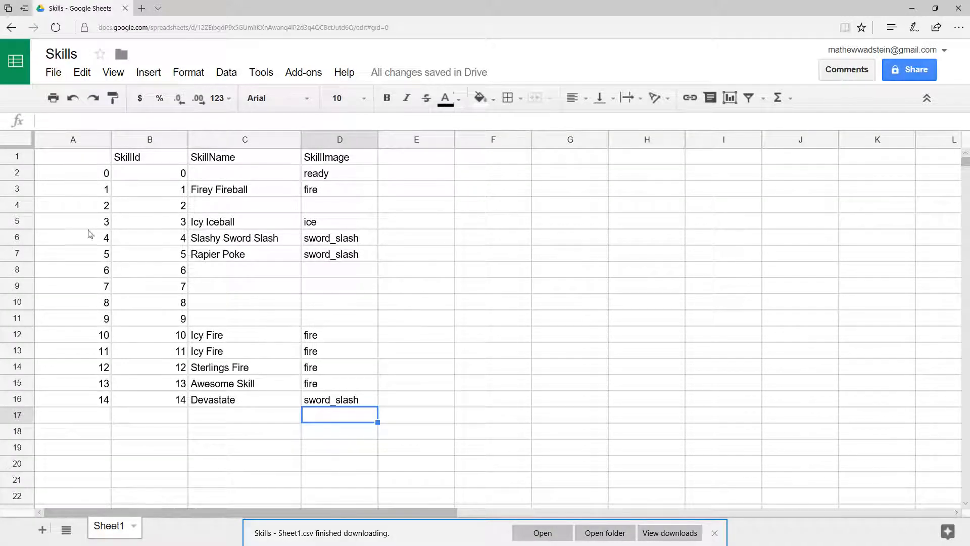
mouse_move(149, 260)
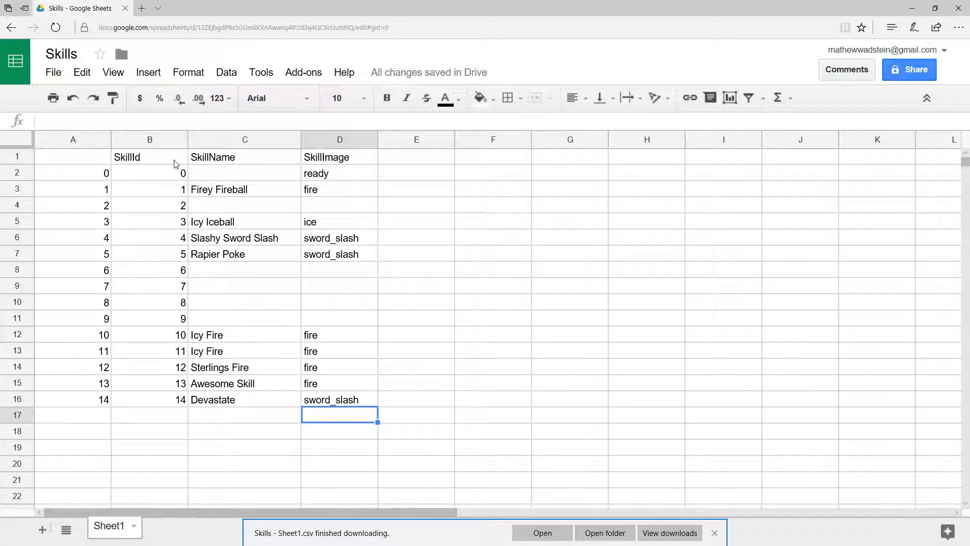
Step: Point out the SkillId and SkillImage headers in the sheet, then view the Skills table with sword_slash on row 4
click(149, 156)
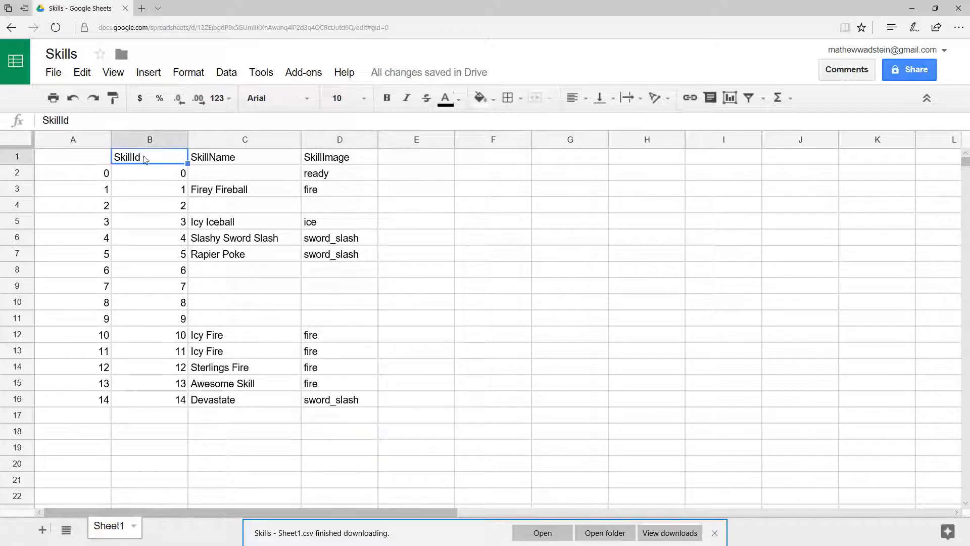
click(340, 157)
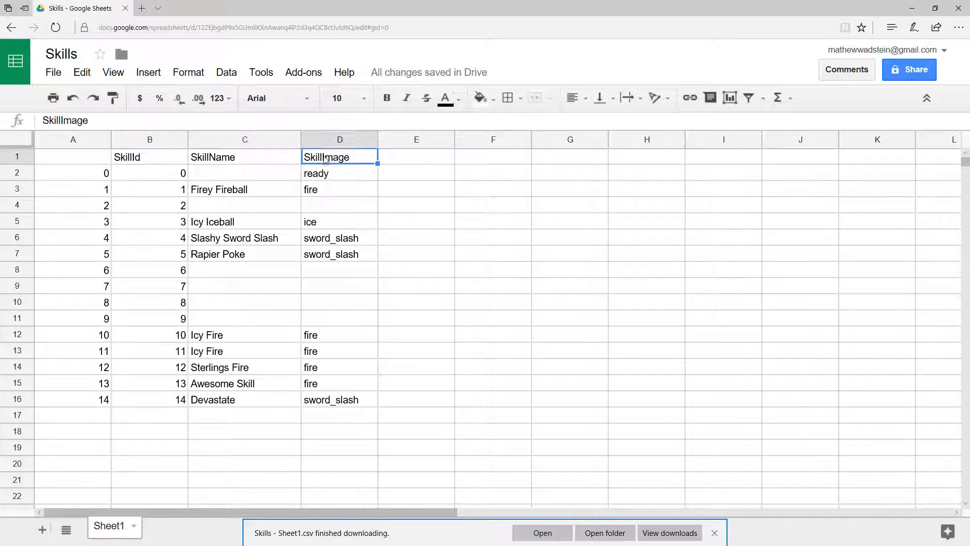
click(244, 157)
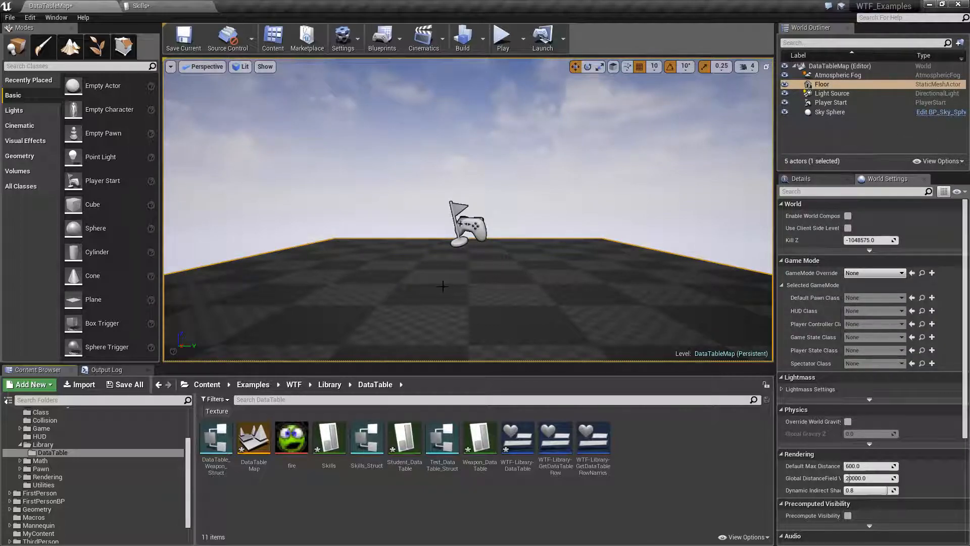
click(143, 6)
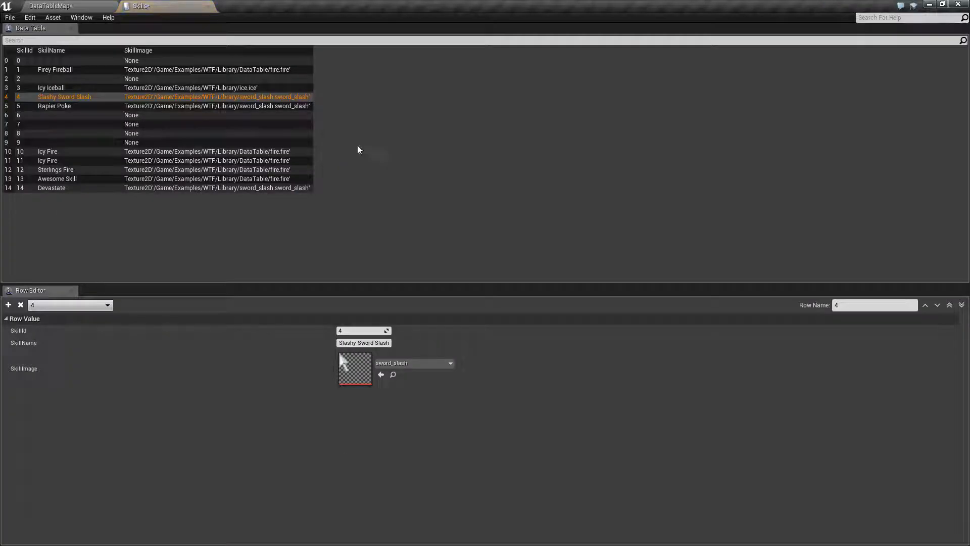